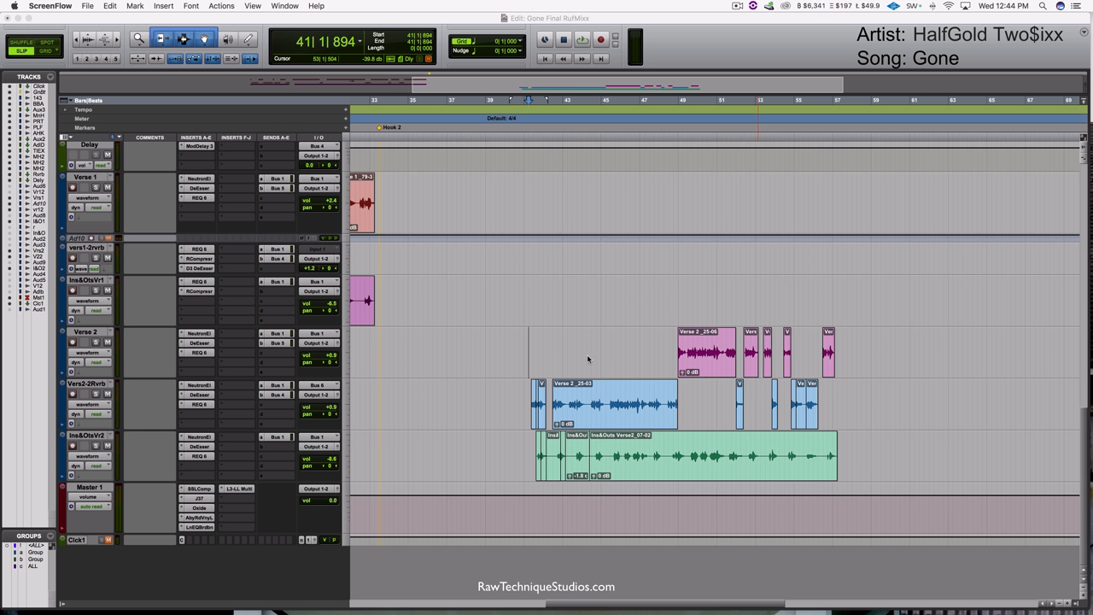
pyautogui.moveTo(586, 358)
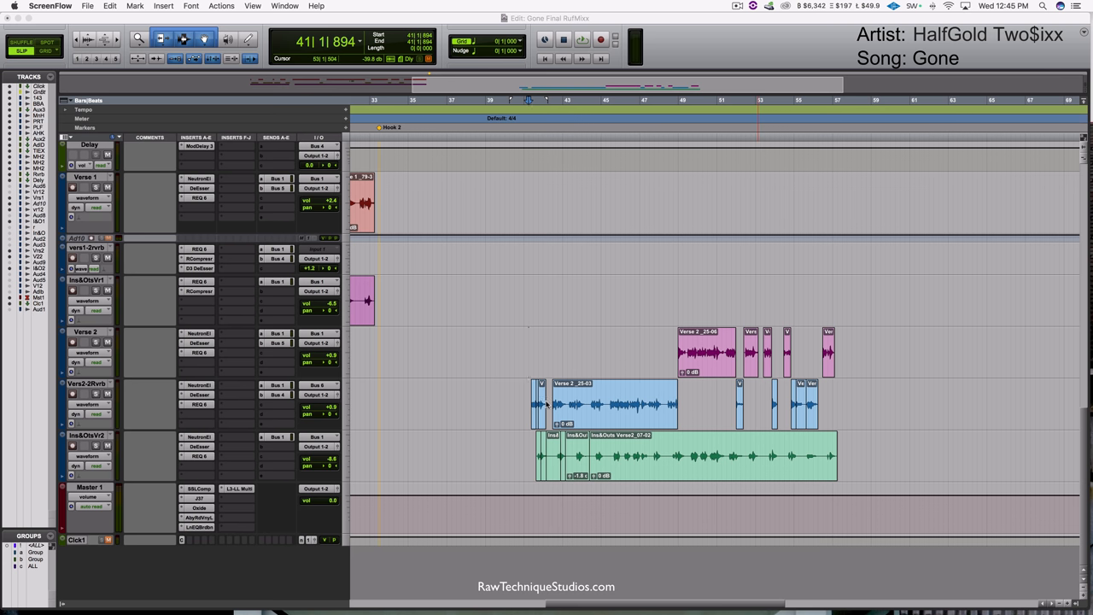
pyautogui.moveTo(583, 327)
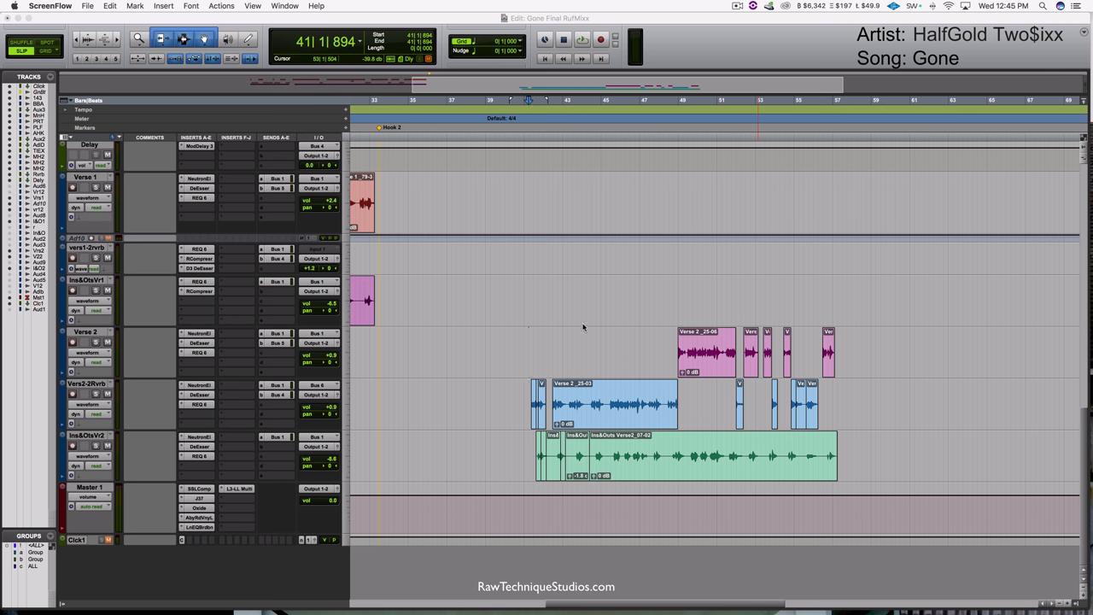
# Save a session copy with default settings, naming it 'Censored Gone Final RufMixx'.
pyautogui.click(80, 6)
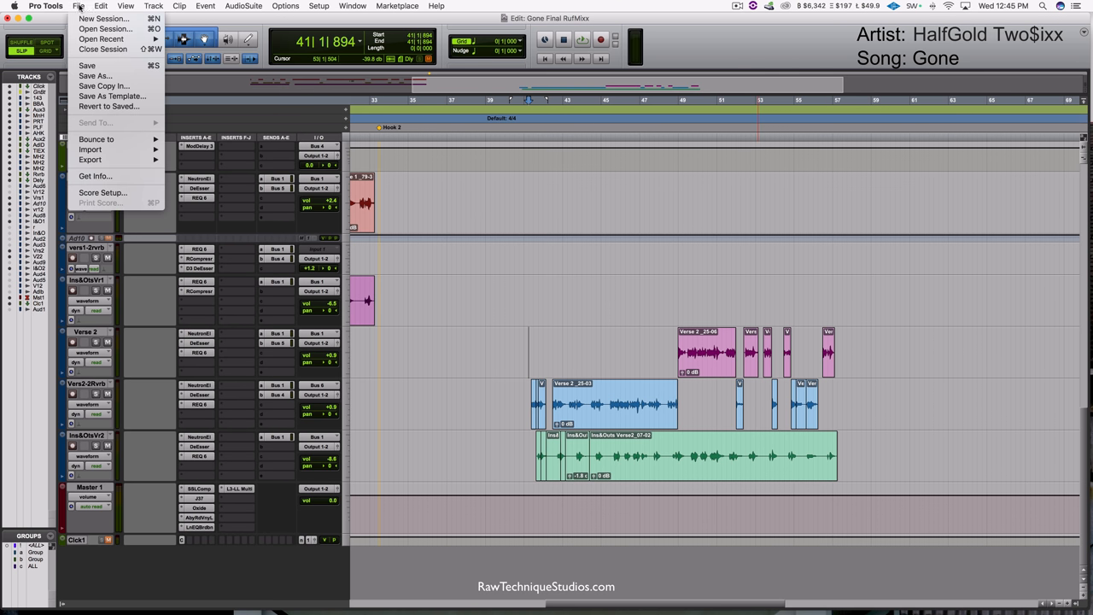
pyautogui.moveTo(102, 85)
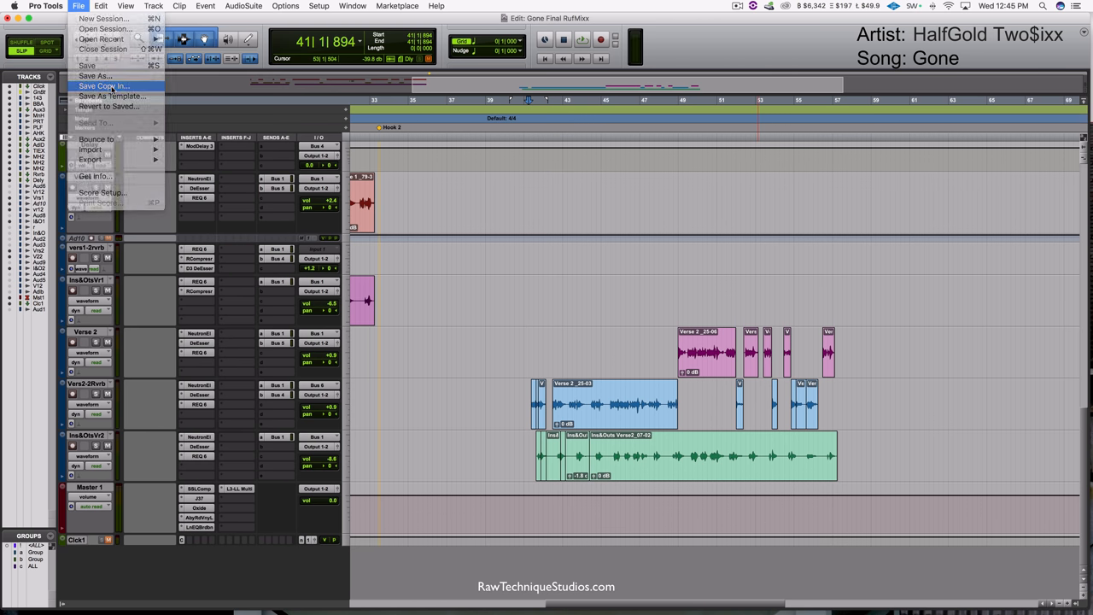
pyautogui.click(104, 85)
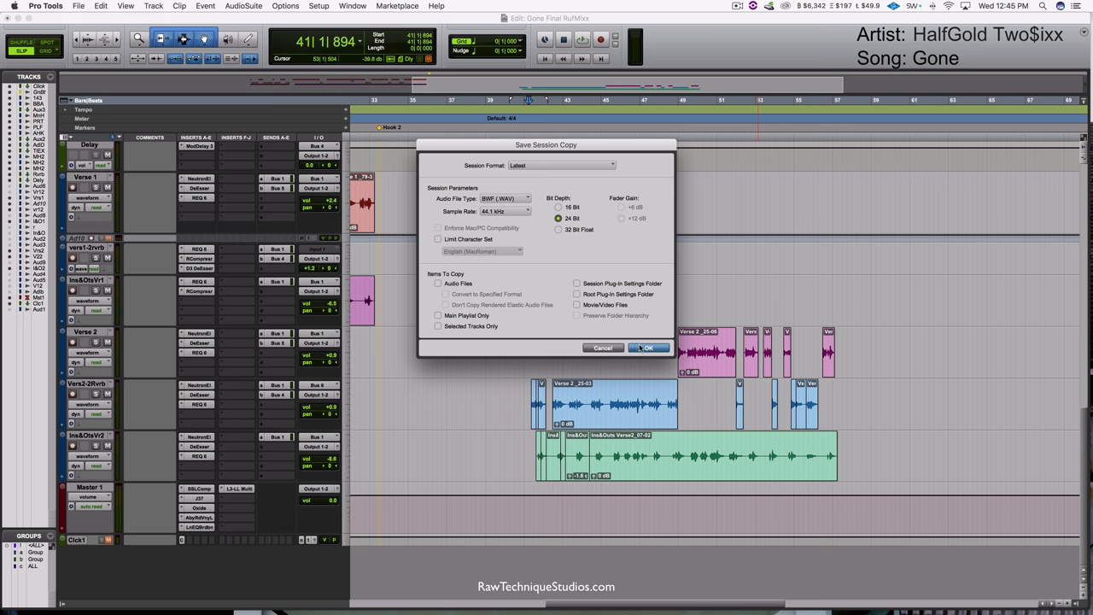
pyautogui.click(646, 348)
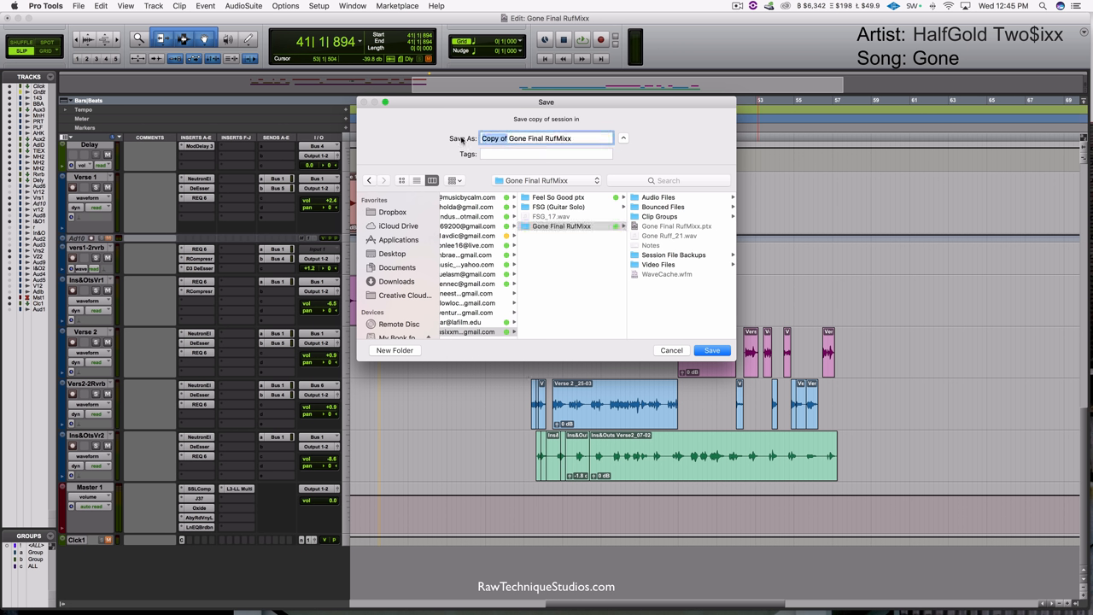
pyautogui.write('Censor')
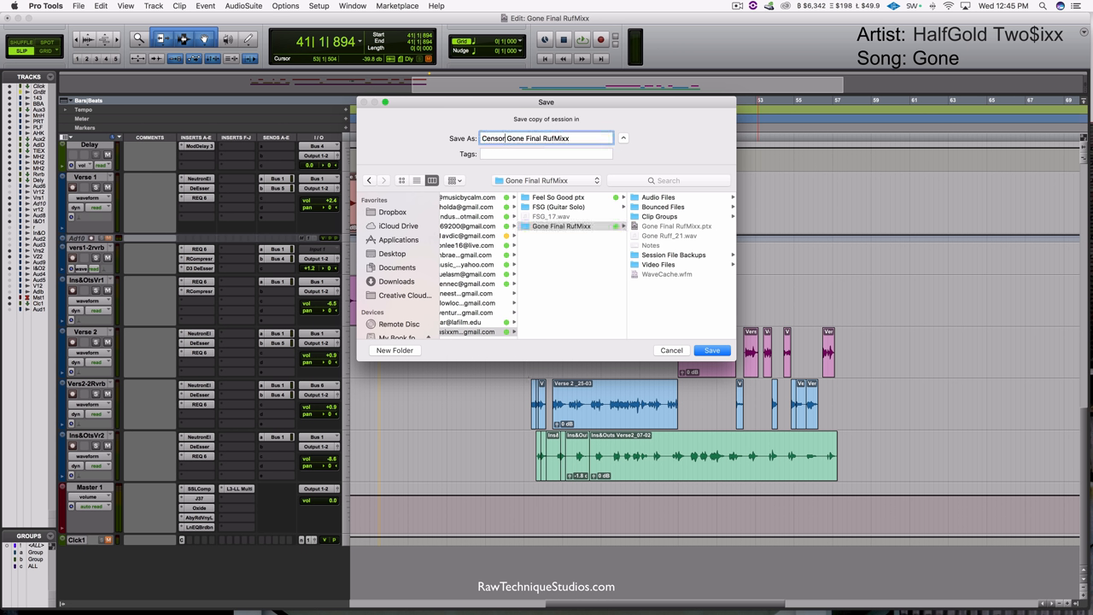
pyautogui.write('ed')
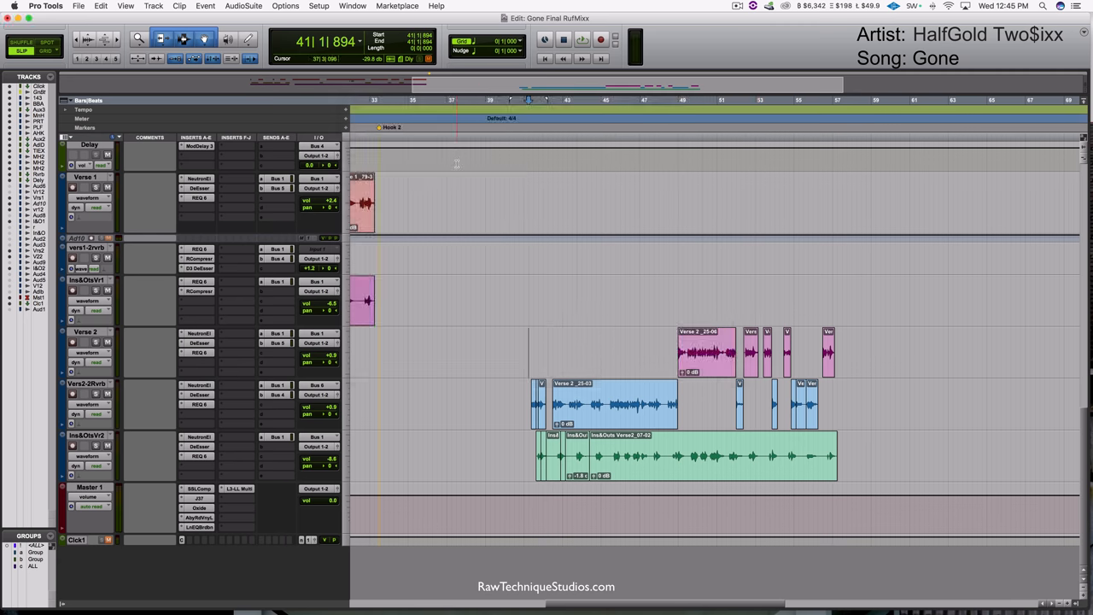
# Close the original session saving changes, then open 'Censored Gone Final RufMixx.ptx'.
pyautogui.click(78, 6)
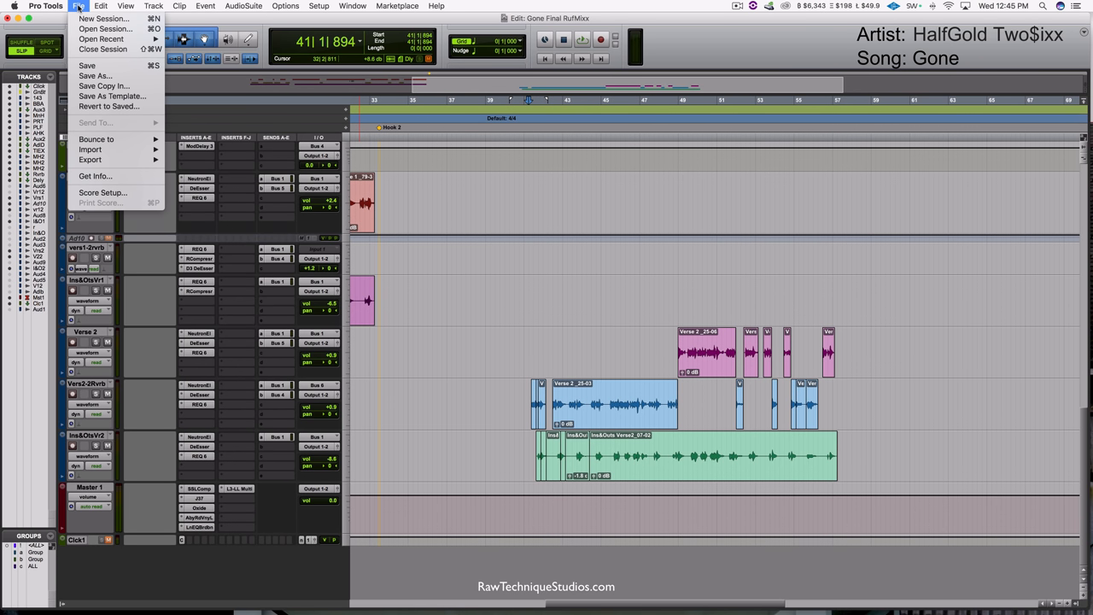
pyautogui.click(102, 49)
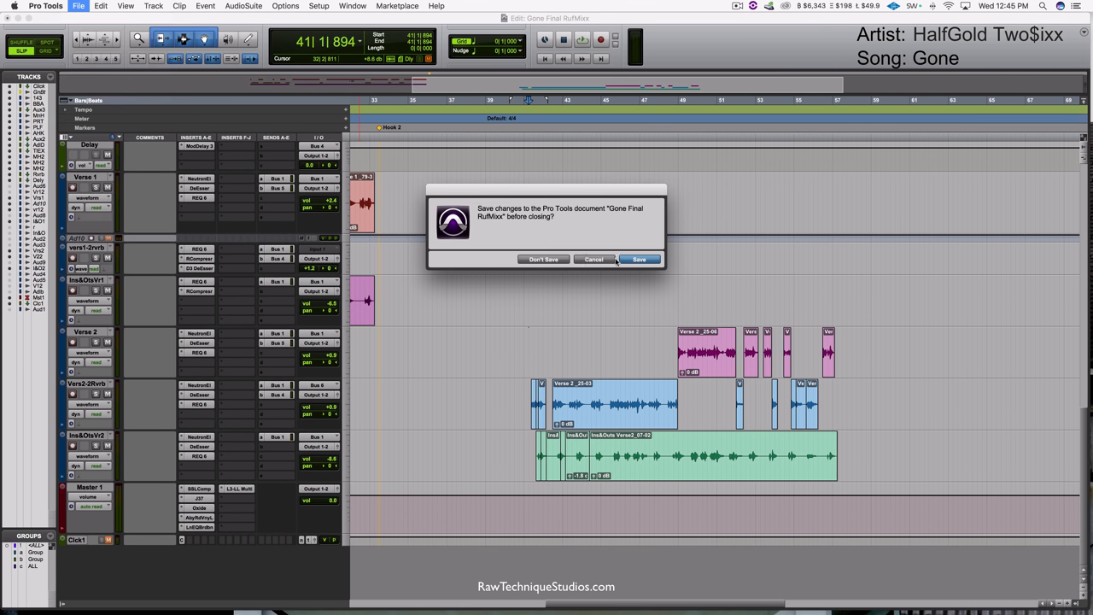
pyautogui.click(544, 259)
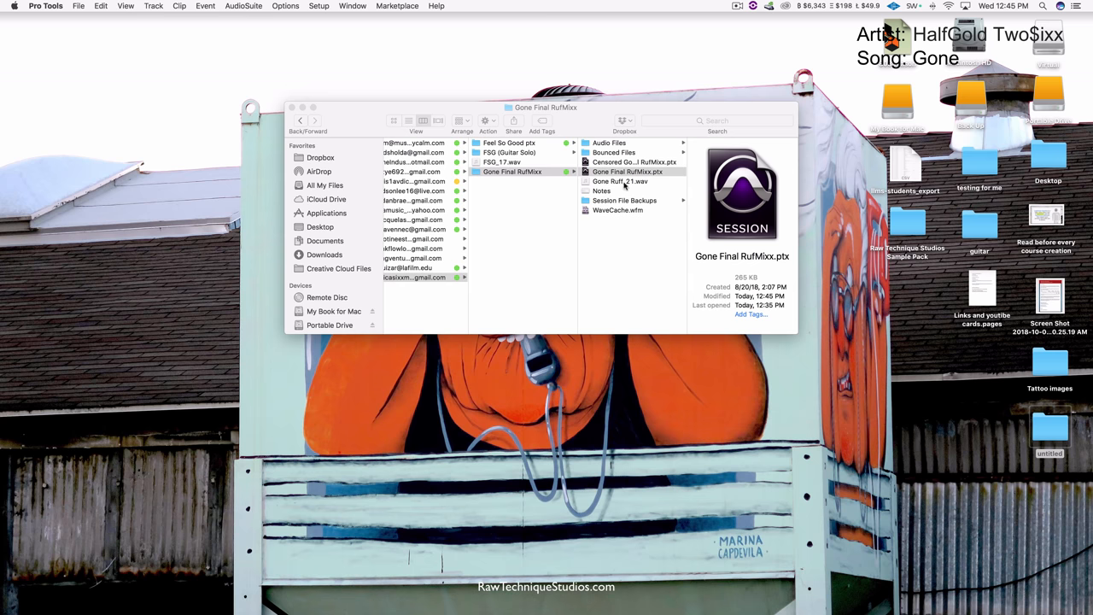
pyautogui.click(636, 162)
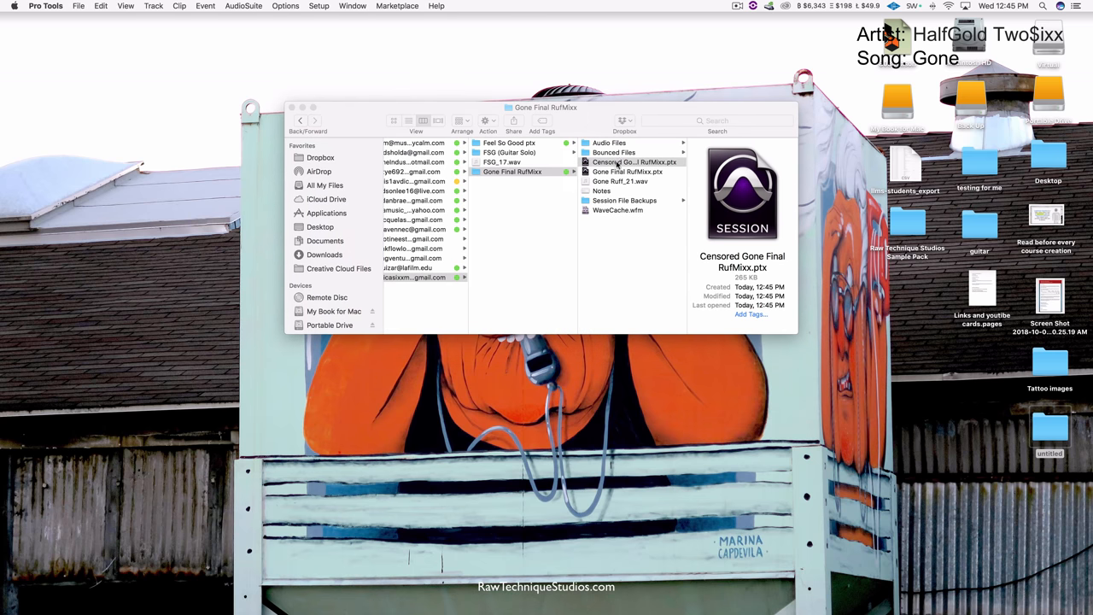
pyautogui.doubleClick(632, 172)
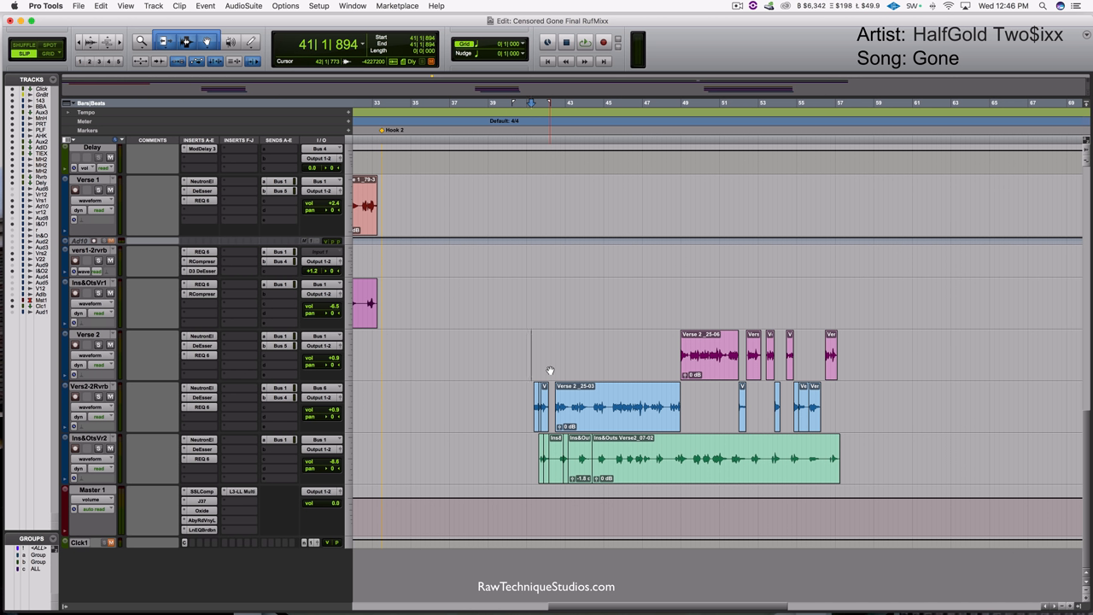
# Split the curse word near bar 41 into its own clip on Vers2-2Rvrb.
pyautogui.click(540, 348)
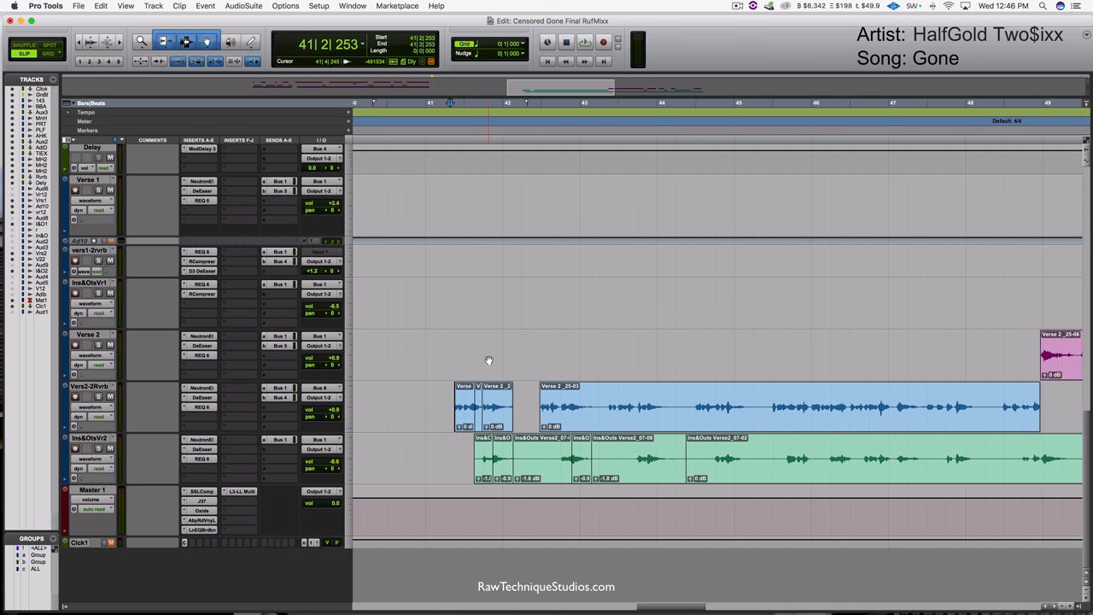
pyautogui.moveTo(450, 343)
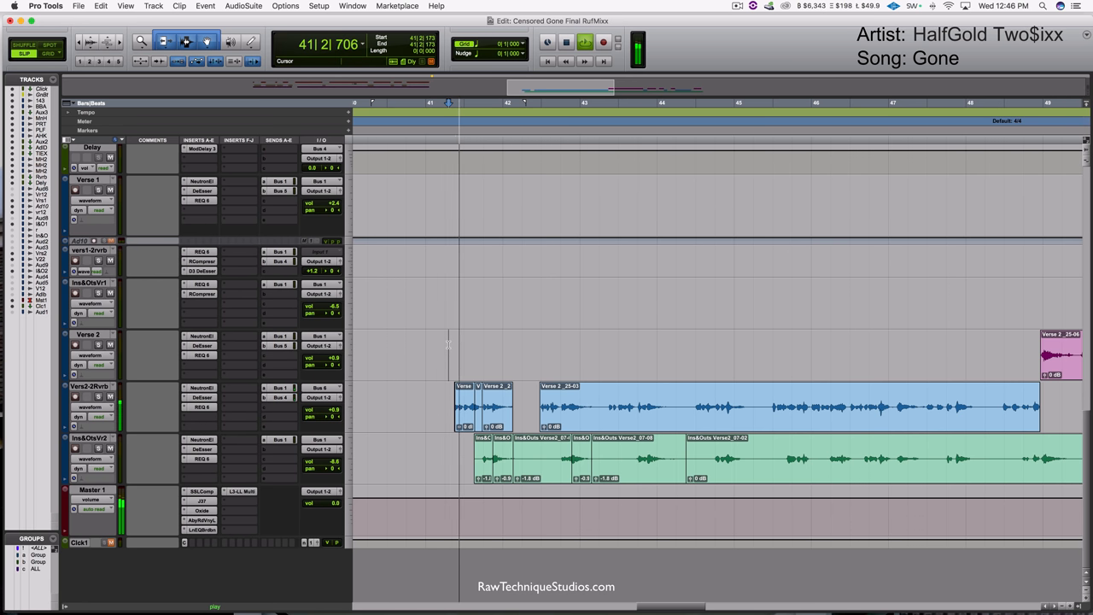
pyautogui.click(475, 391)
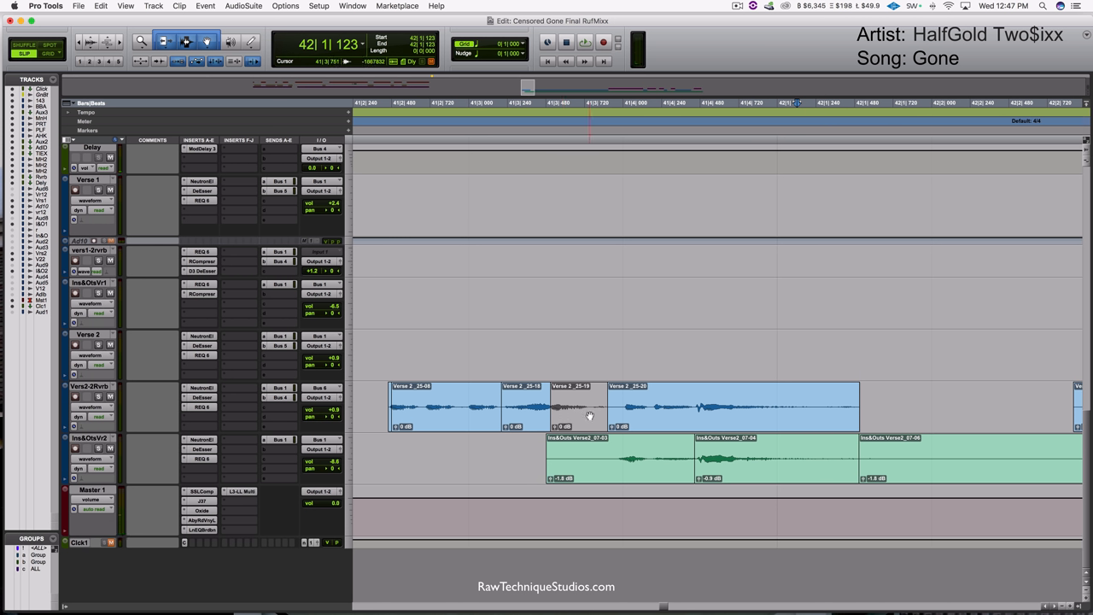
# Render Vari-Fi Slow Down on the isolated curse-word clip and close the plug-in.
pyautogui.click(244, 6)
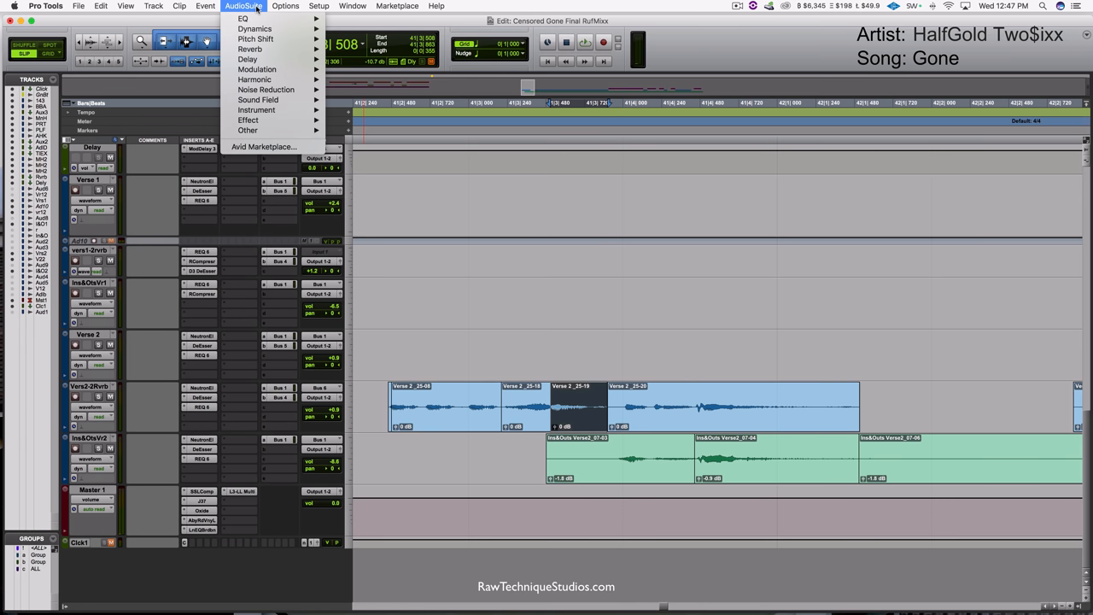
pyautogui.moveTo(255, 39)
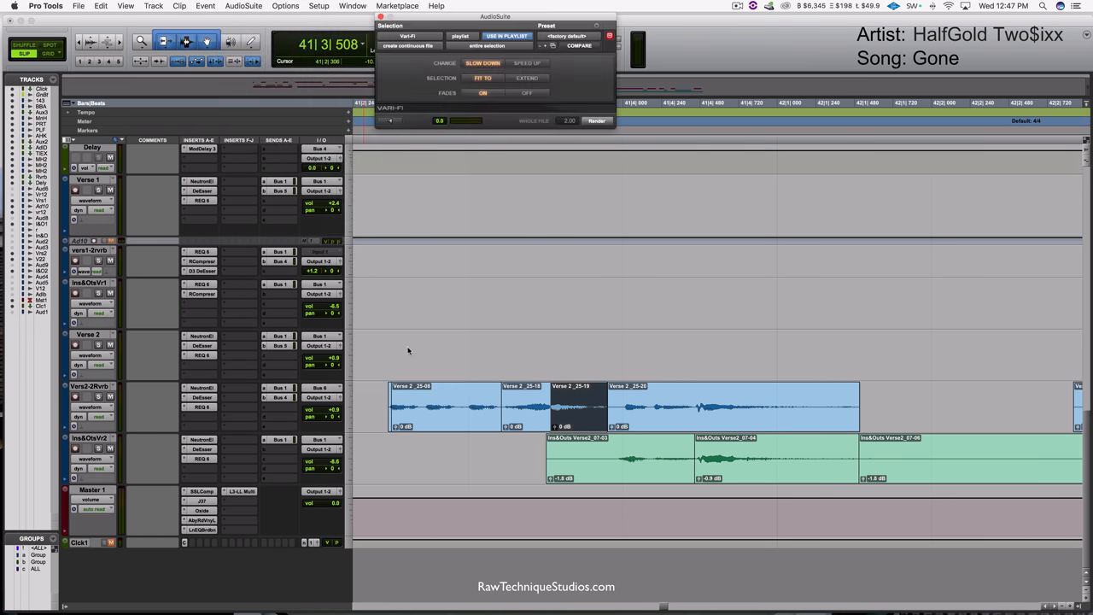
pyautogui.moveTo(495, 16); pyautogui.dragTo(478, 236)
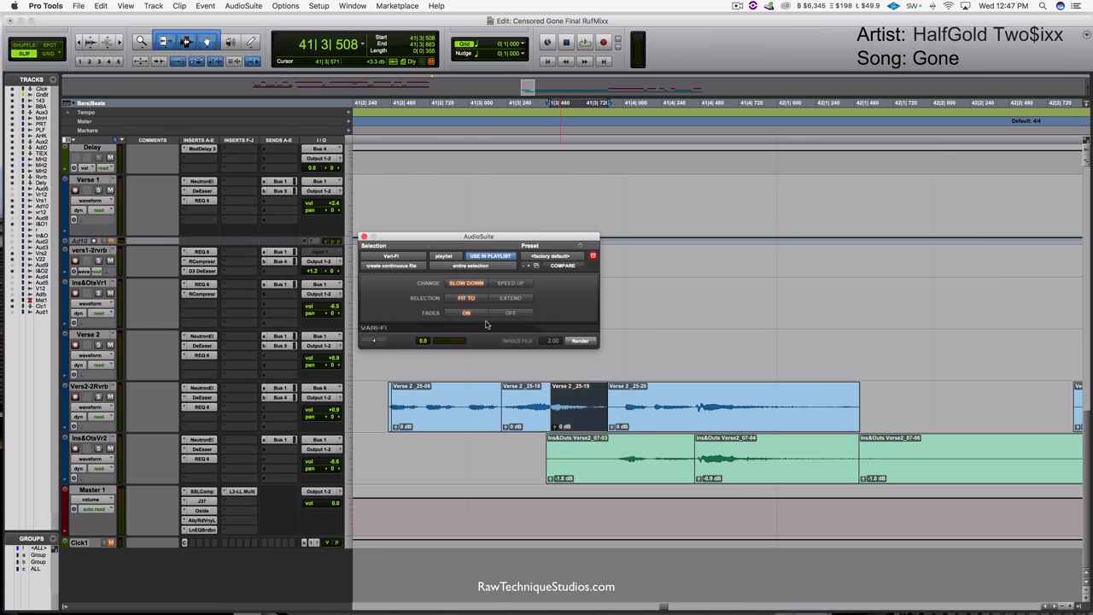
pyautogui.click(581, 340)
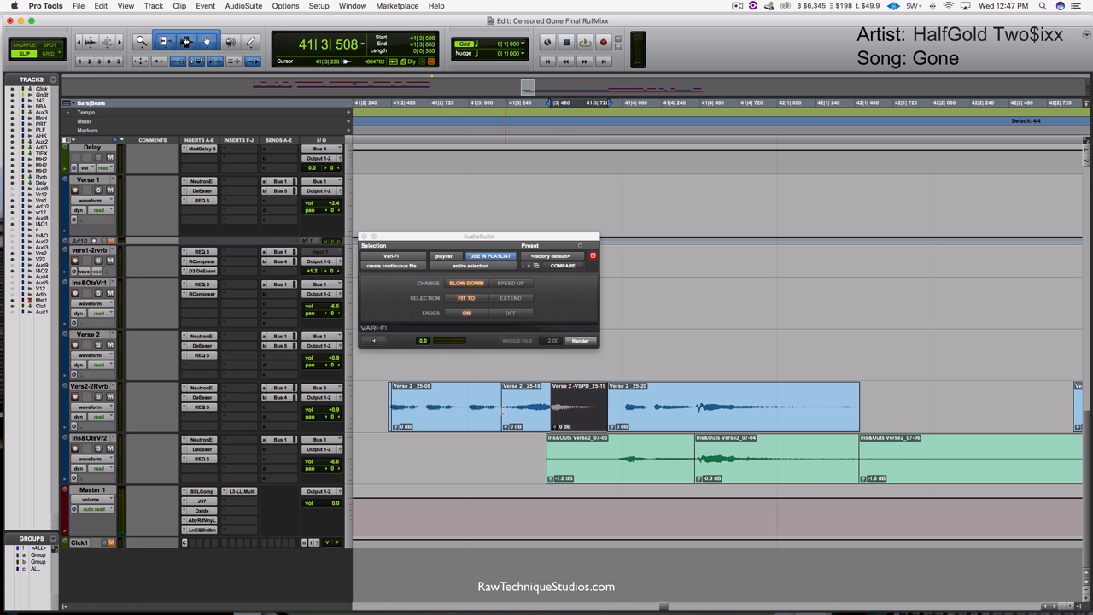
pyautogui.click(576, 405)
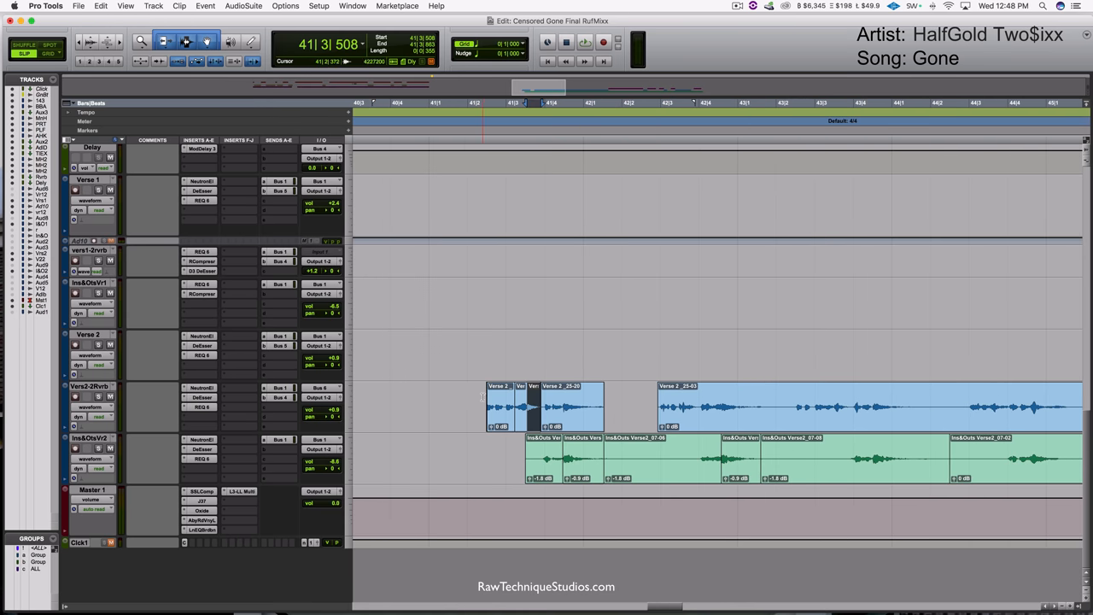
# Mute the short Verse 2_25-22 clip on the Vers2-2Rvrb track.
pyautogui.click(585, 41)
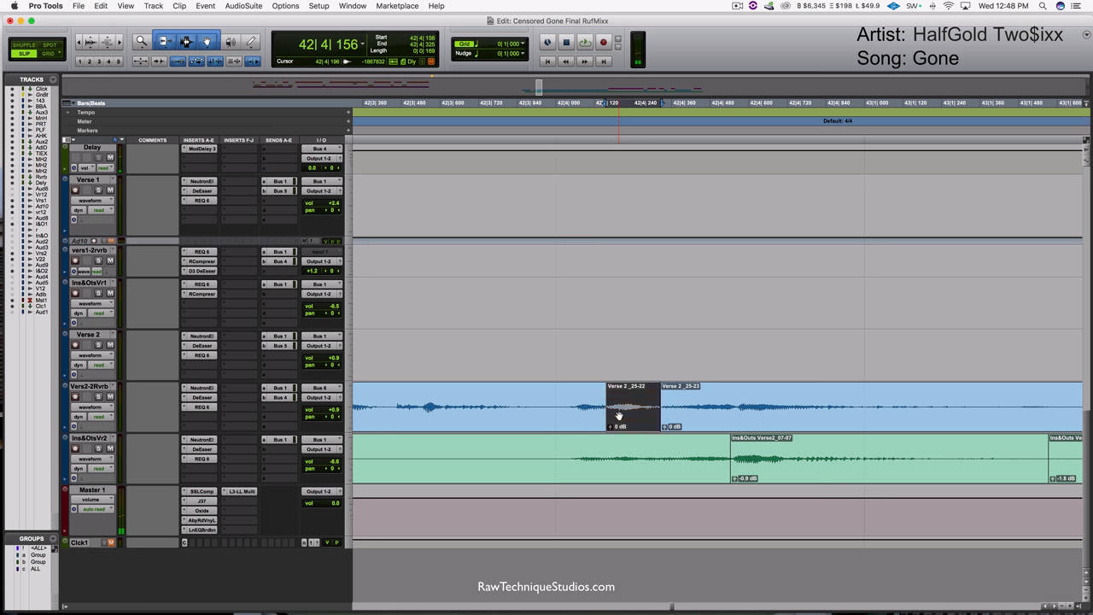
pyautogui.click(570, 406)
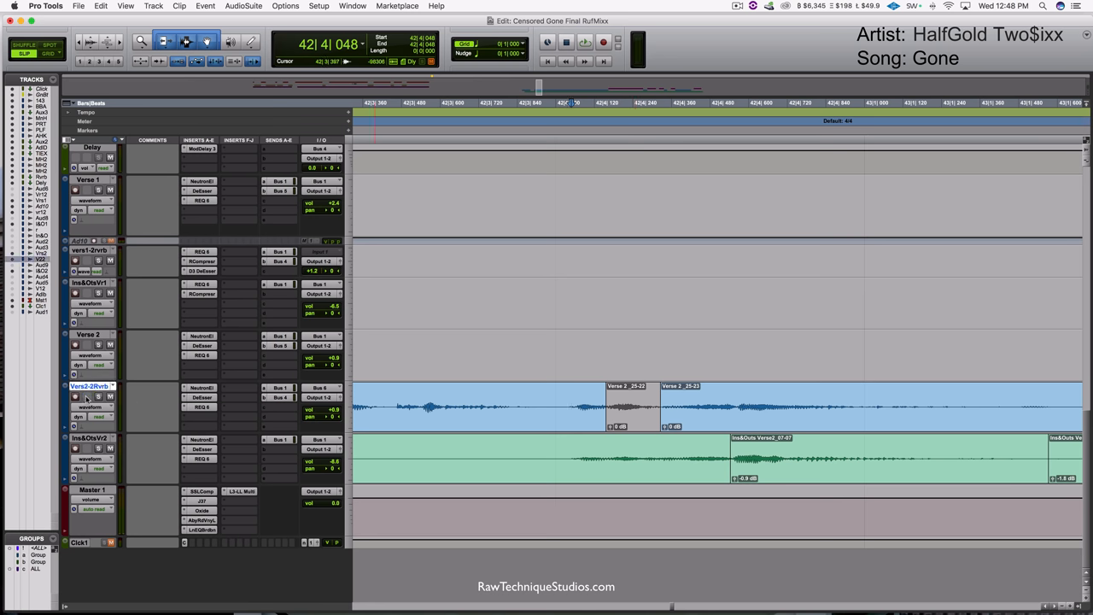
pyautogui.click(152, 6)
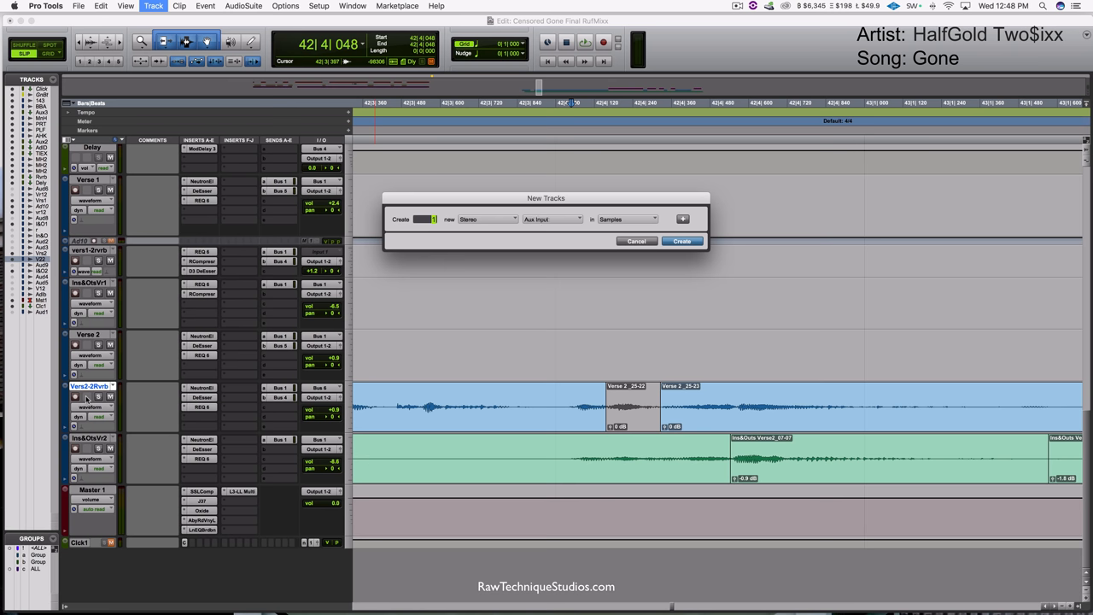
# Create stereo Aux 1 with Bus 11-12 input and a muted Bus 11-12 send on Vers2-2Rvrb.
pyautogui.click(682, 241)
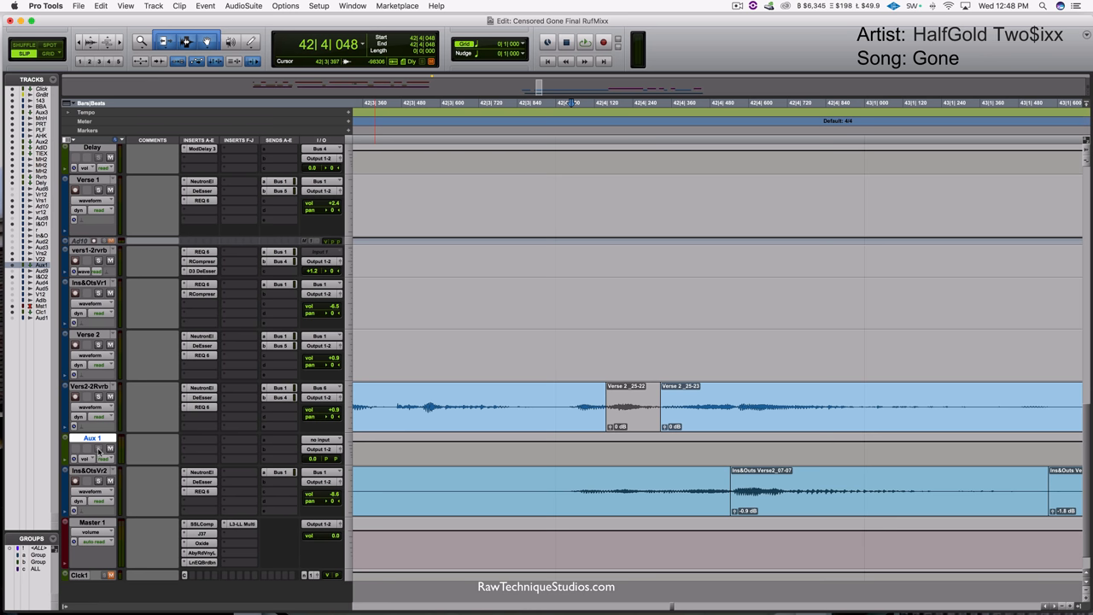
pyautogui.click(323, 439)
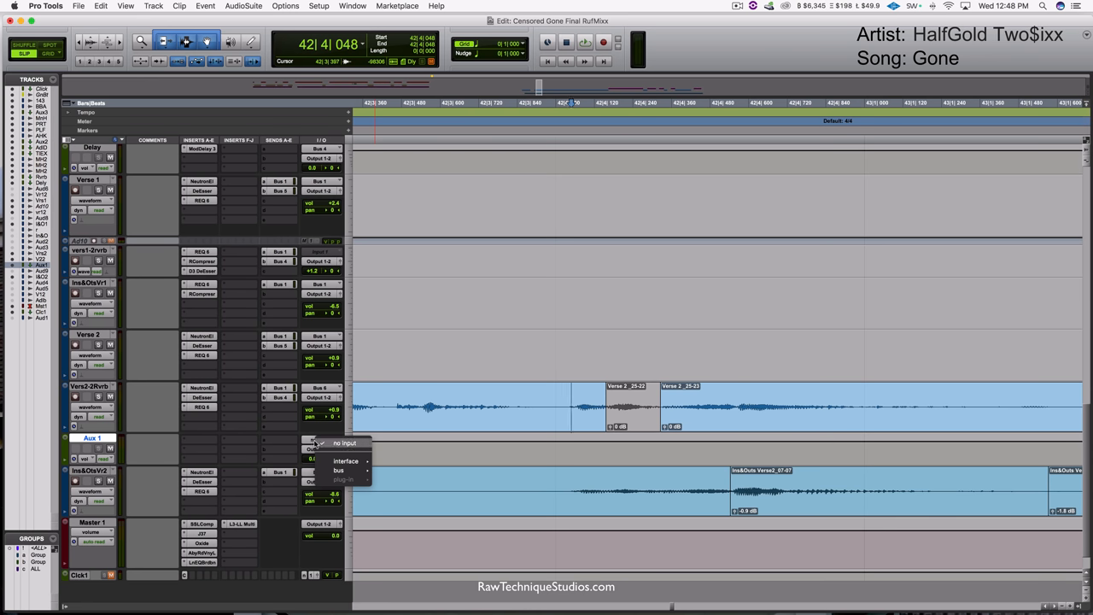
pyautogui.click(339, 470)
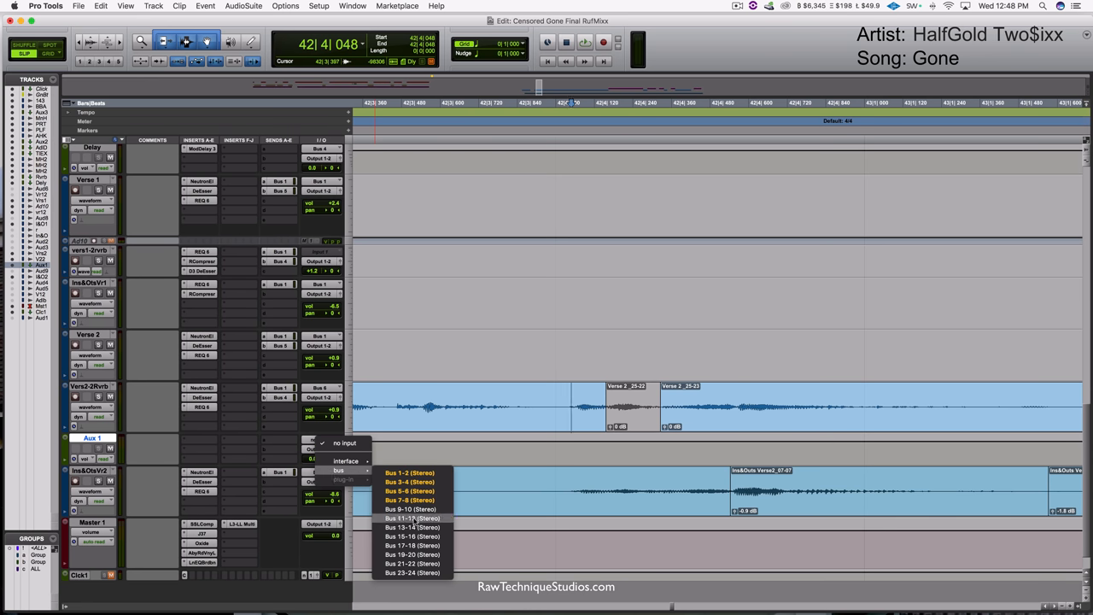
pyautogui.click(413, 519)
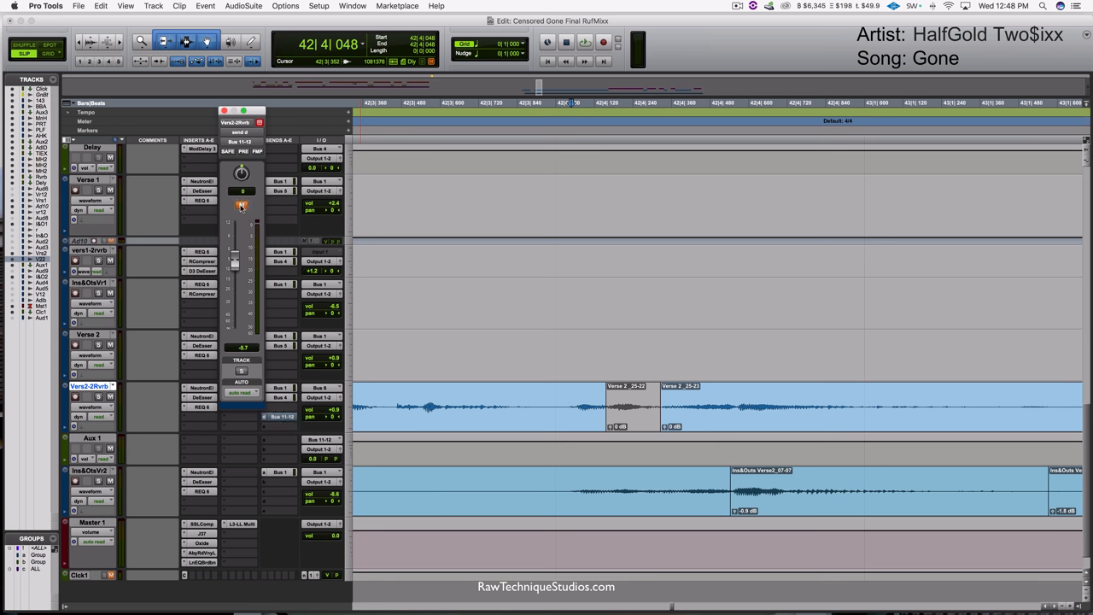
pyautogui.click(224, 111)
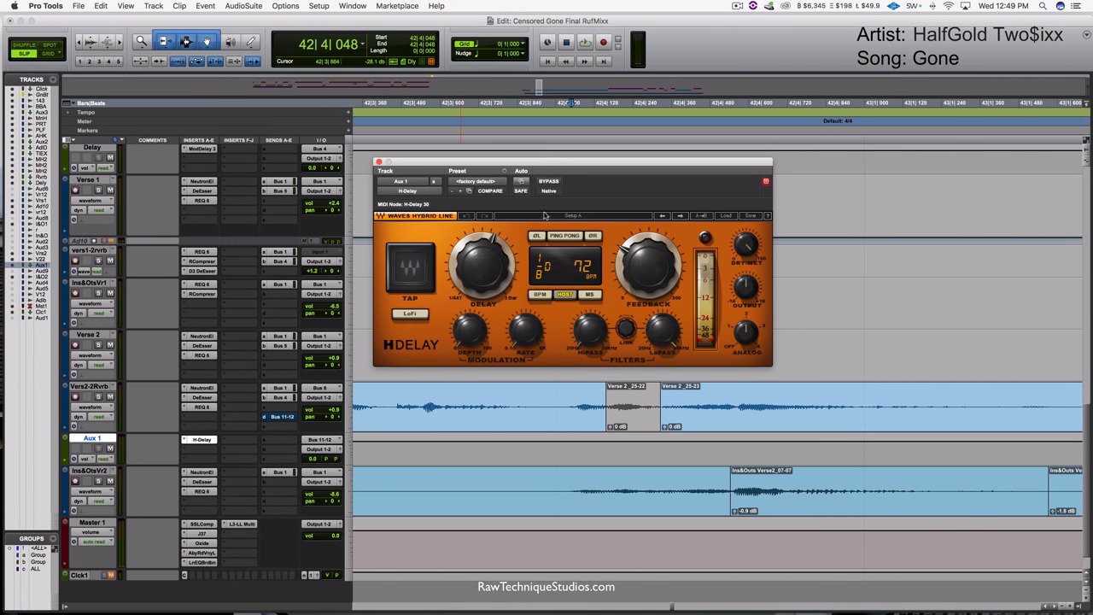
pyautogui.moveTo(691, 250)
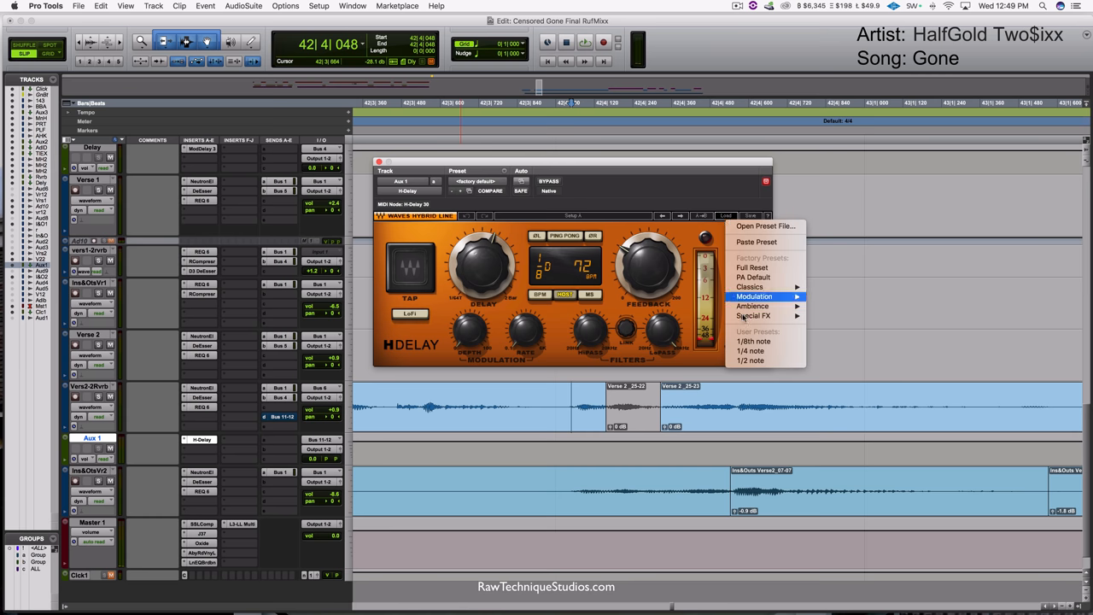
pyautogui.moveTo(754, 341)
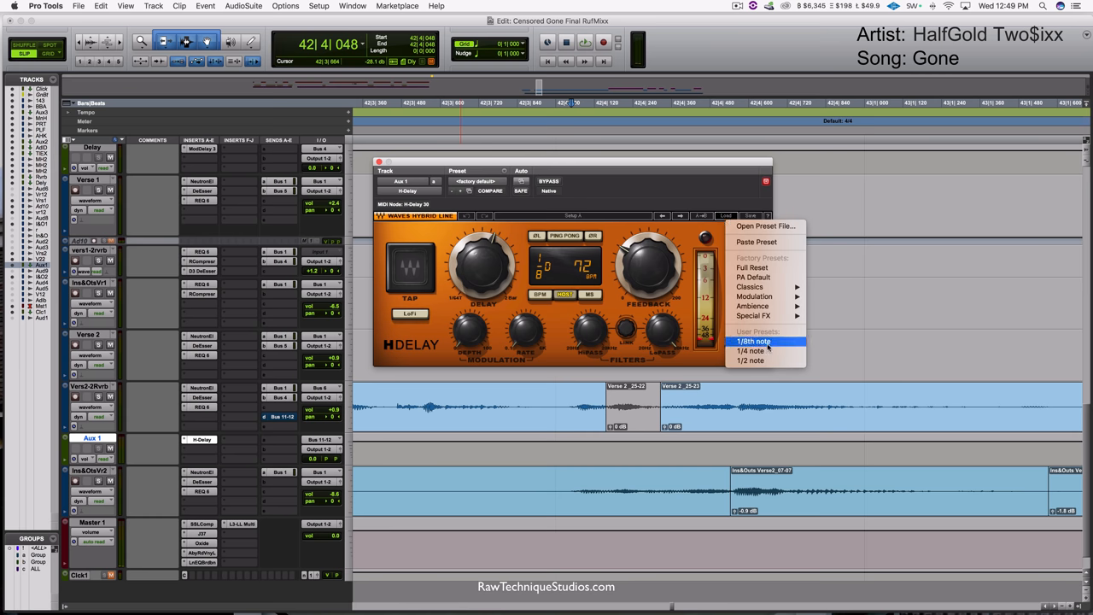
# Load the 1/8th note user preset into Aux 1's H-Delay and toggle LoFi.
pyautogui.click(753, 341)
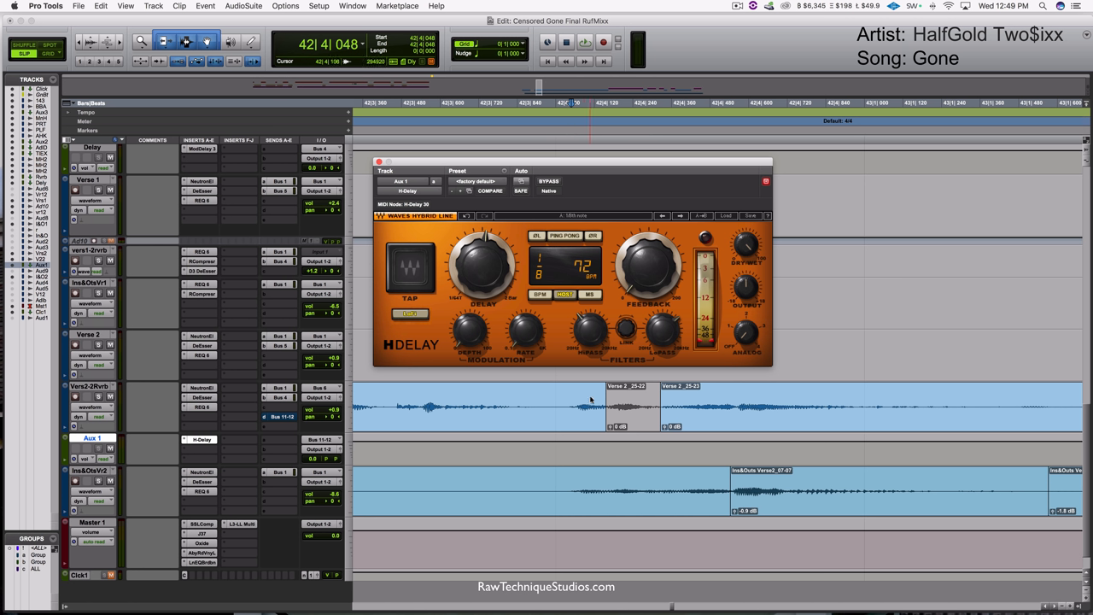
pyautogui.click(410, 313)
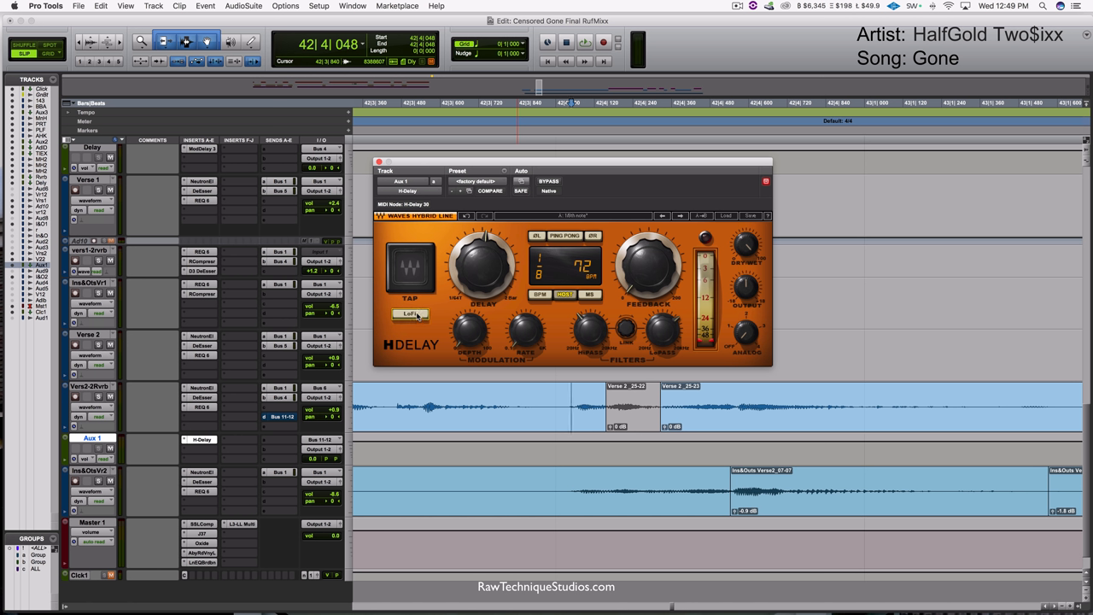
pyautogui.moveTo(485, 269)
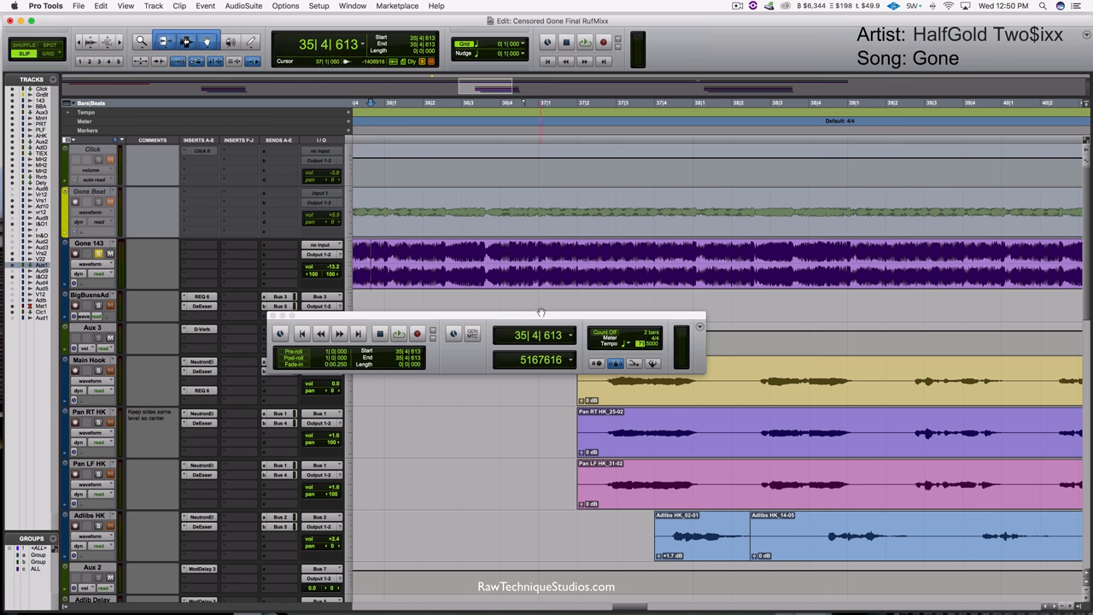
pyautogui.click(398, 333)
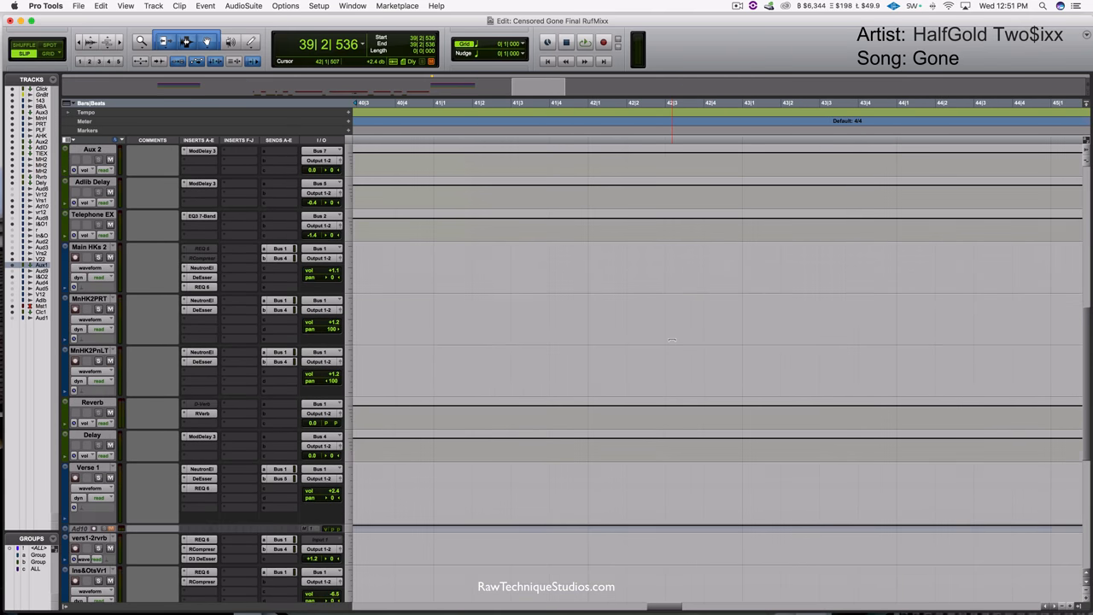
# Scroll down to the Bus 11-12 send mute automation lane on Vers2-2Rvrb.
pyautogui.scroll(-3)
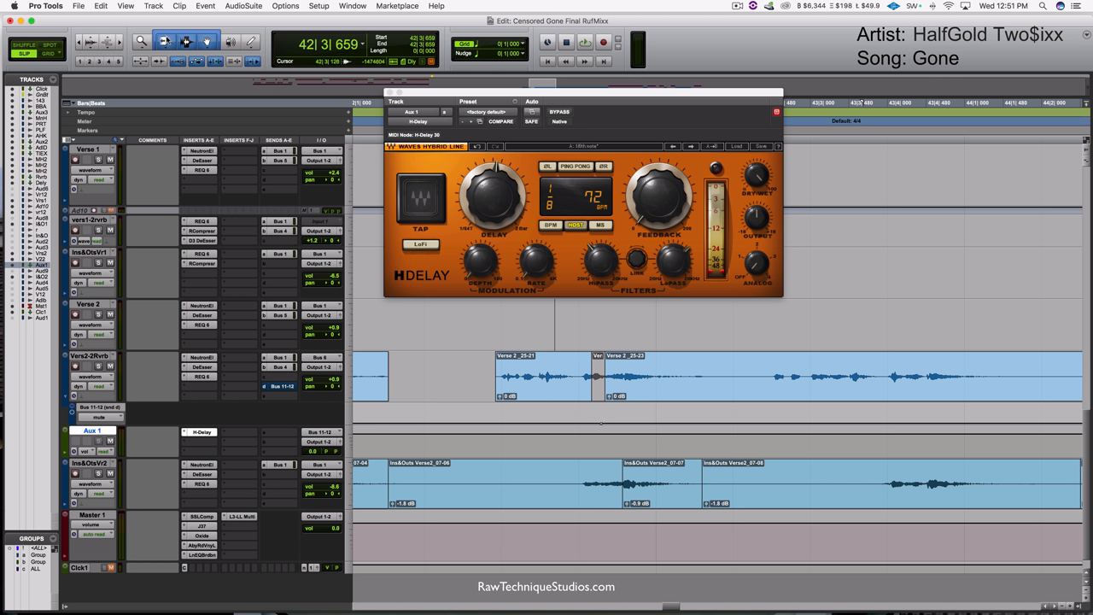
pyautogui.moveTo(190, 31)
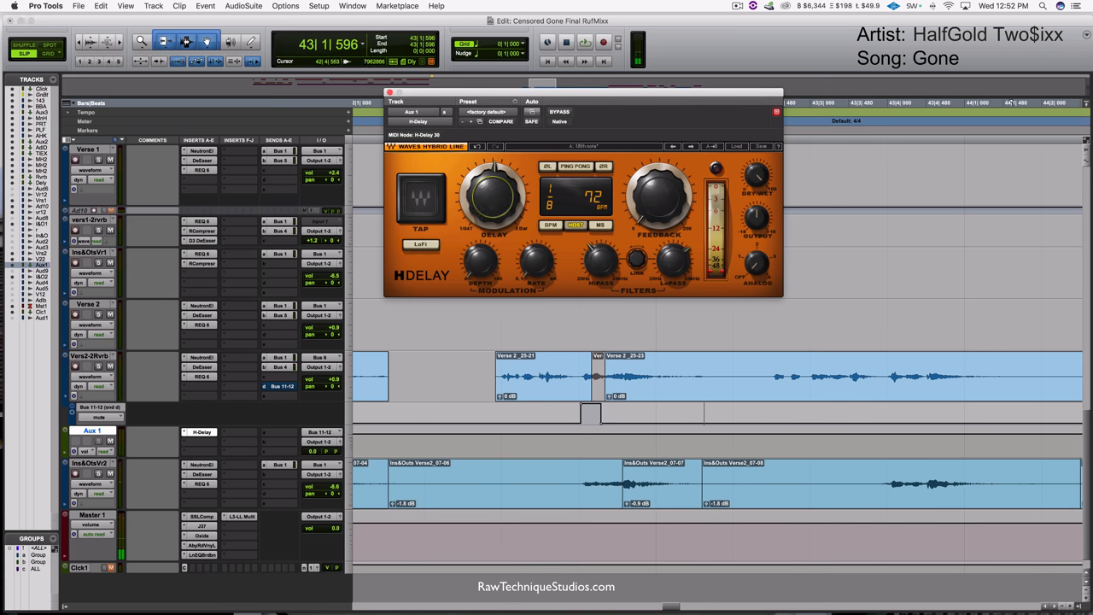
# Set the H-Delay time to a 1/16 note and select the short cut-out word clip.
pyautogui.moveTo(491, 171); pyautogui.dragTo(491, 222)
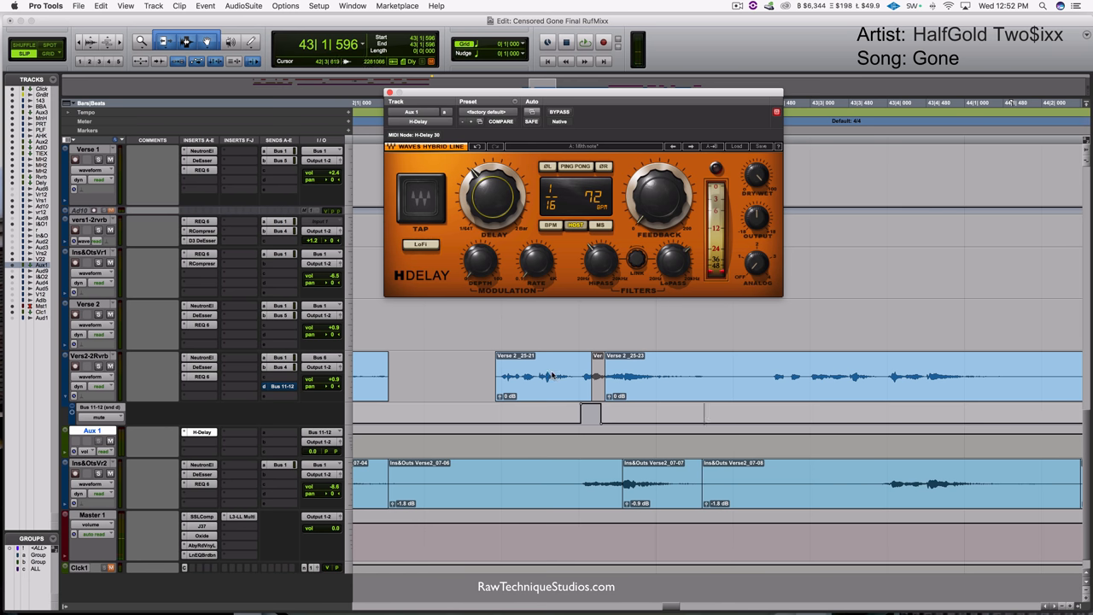
pyautogui.click(585, 41)
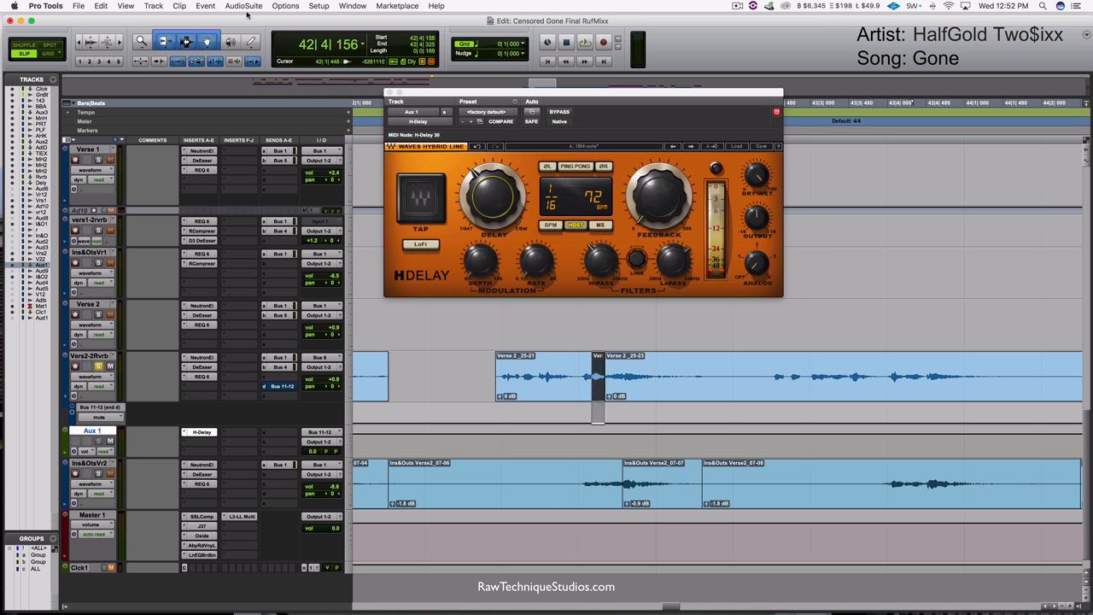
# Render AudioSuite Reverse on the cut-out word, then close the Reverse and H-Delay windows.
pyautogui.click(243, 6)
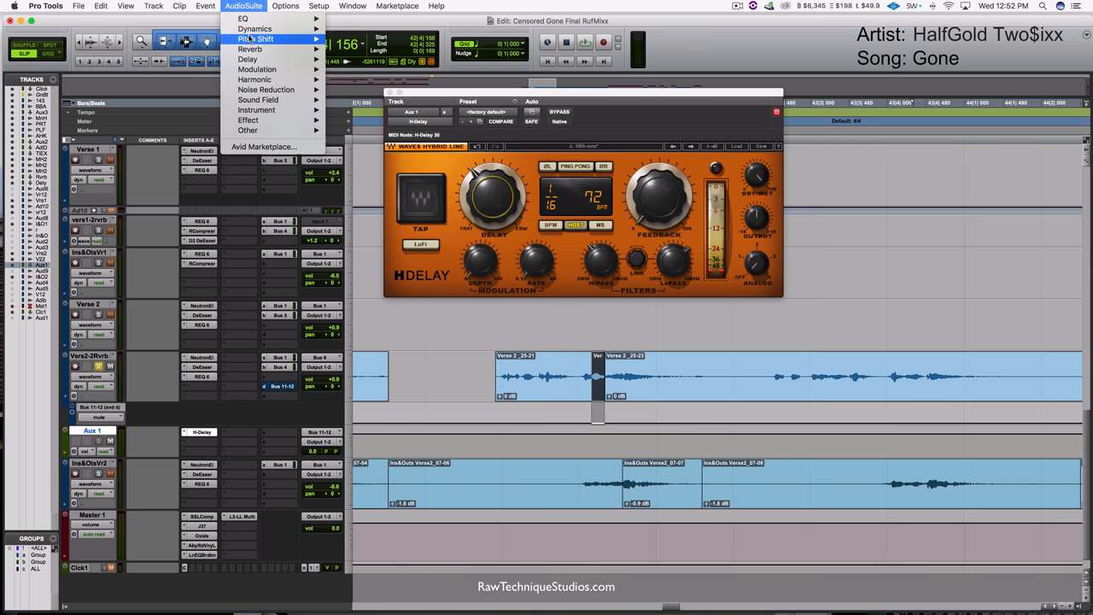
pyautogui.moveTo(247, 130)
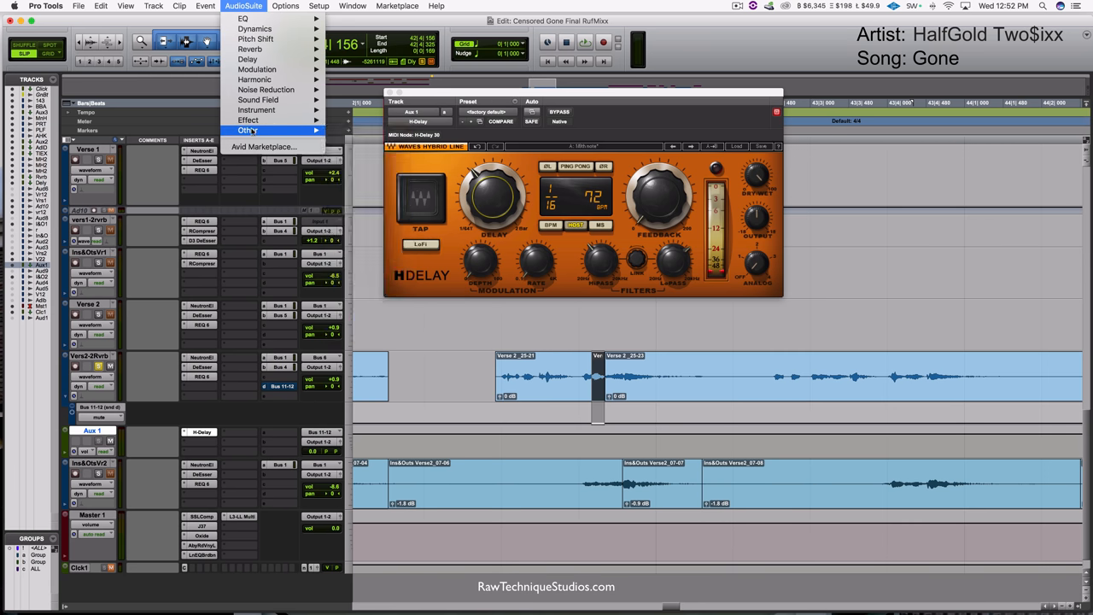
pyautogui.click(247, 130)
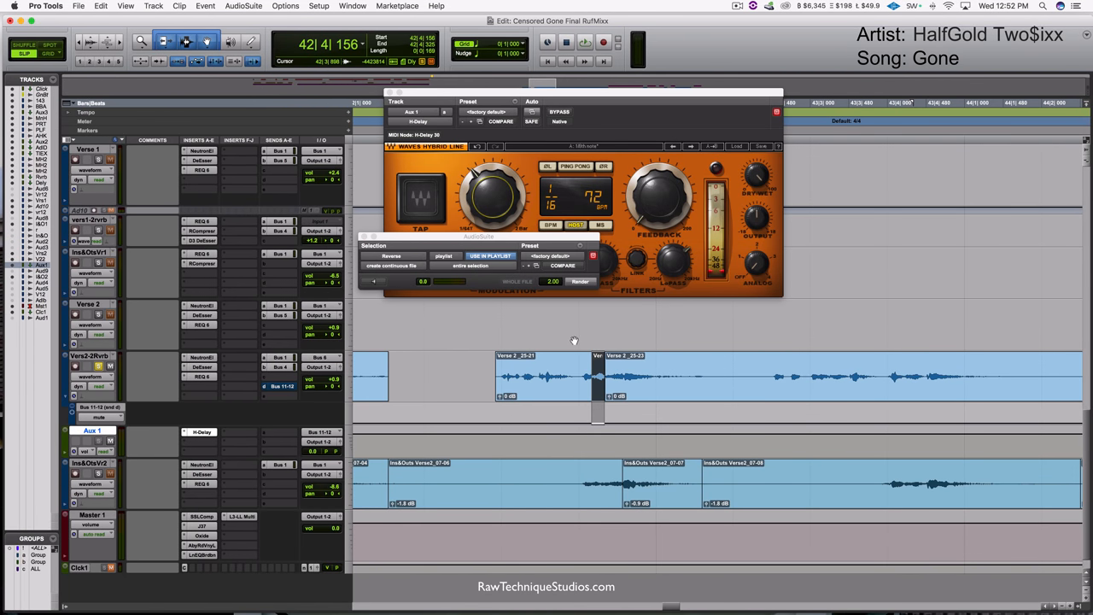
pyautogui.click(585, 42)
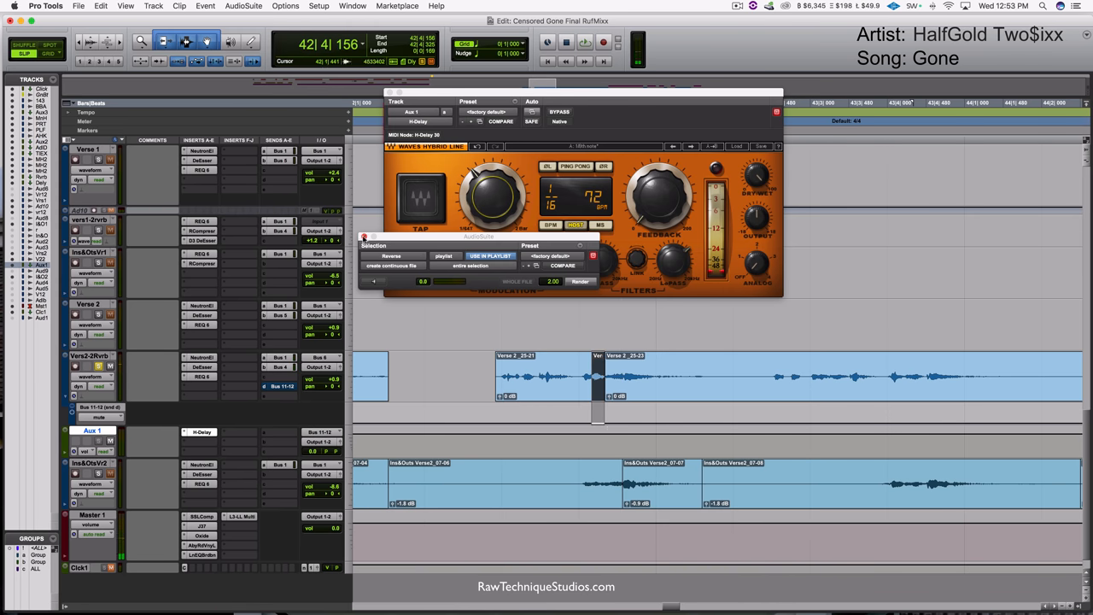
pyautogui.click(244, 6)
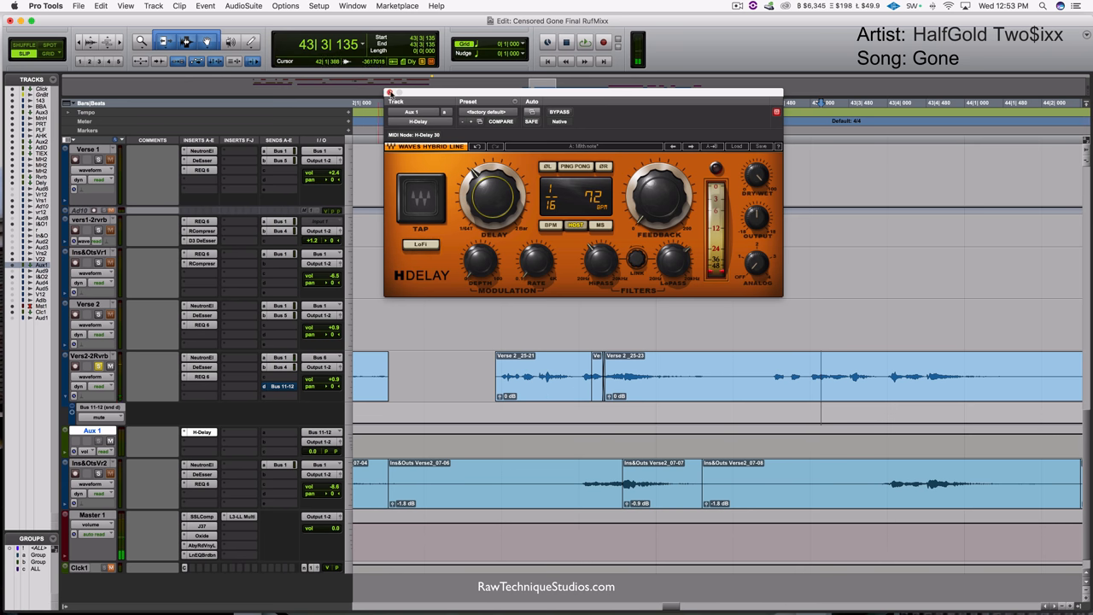
pyautogui.click(390, 93)
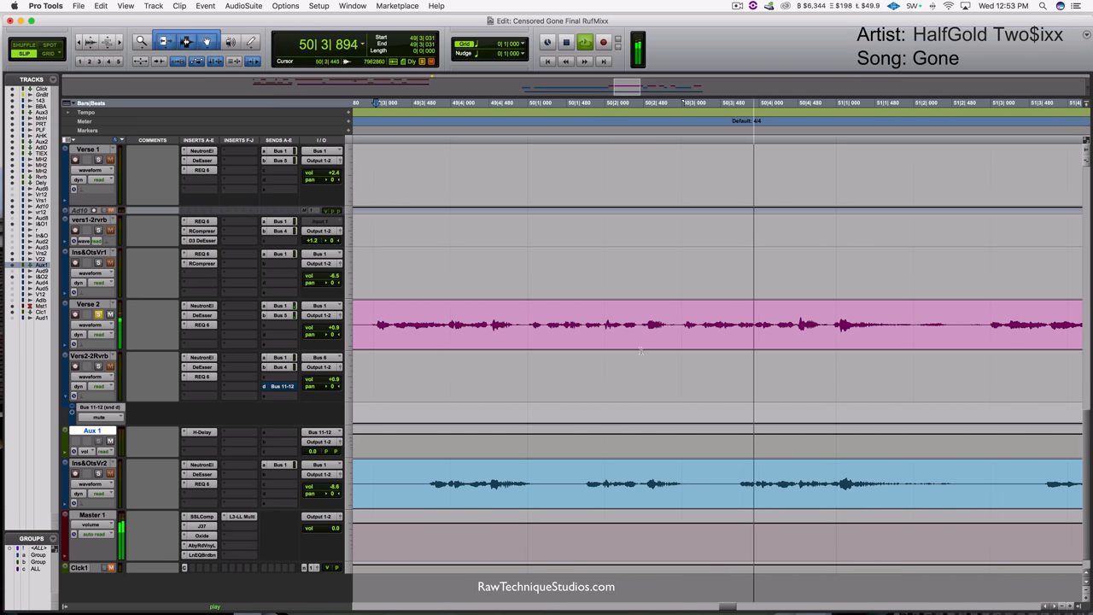
# Select the next Verse 2 curse word near bar 50 and separate it into its own clip.
pyautogui.click(701, 325)
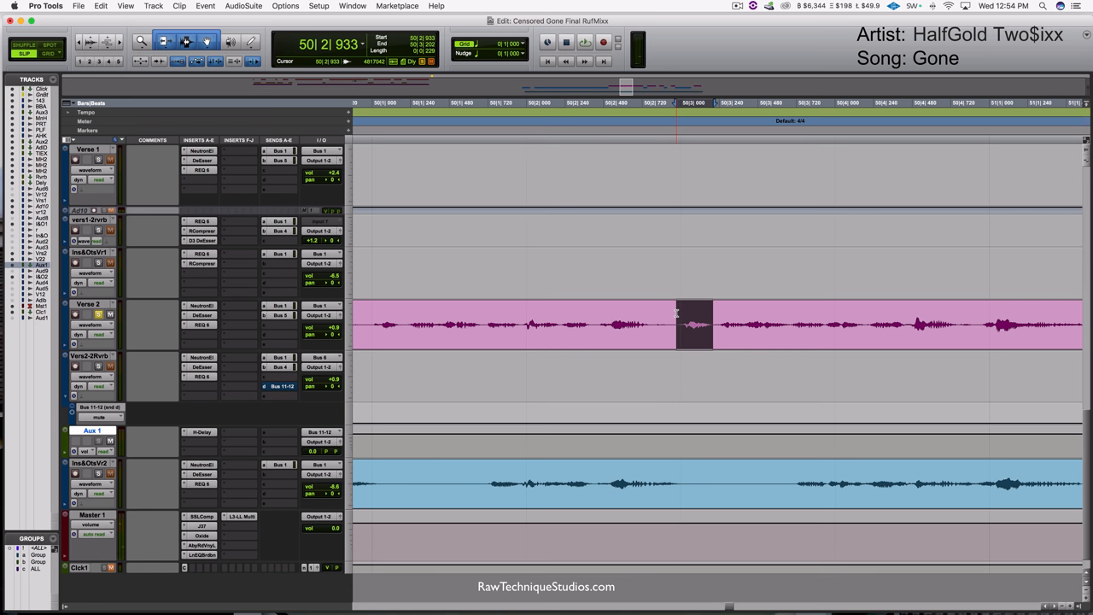
pyautogui.click(446, 325)
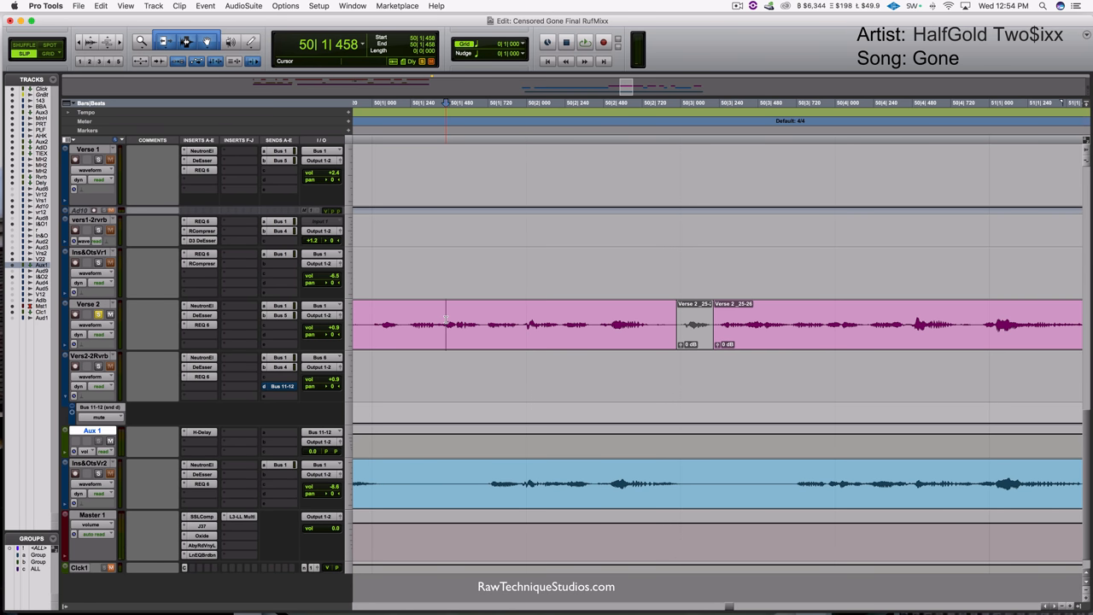
pyautogui.click(584, 41)
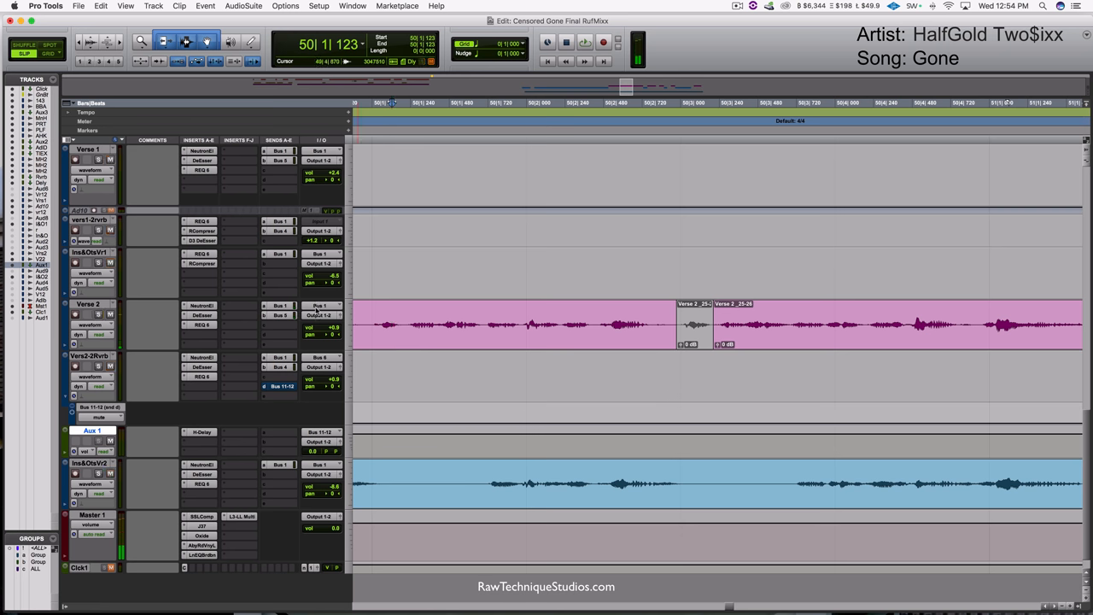
pyautogui.click(585, 41)
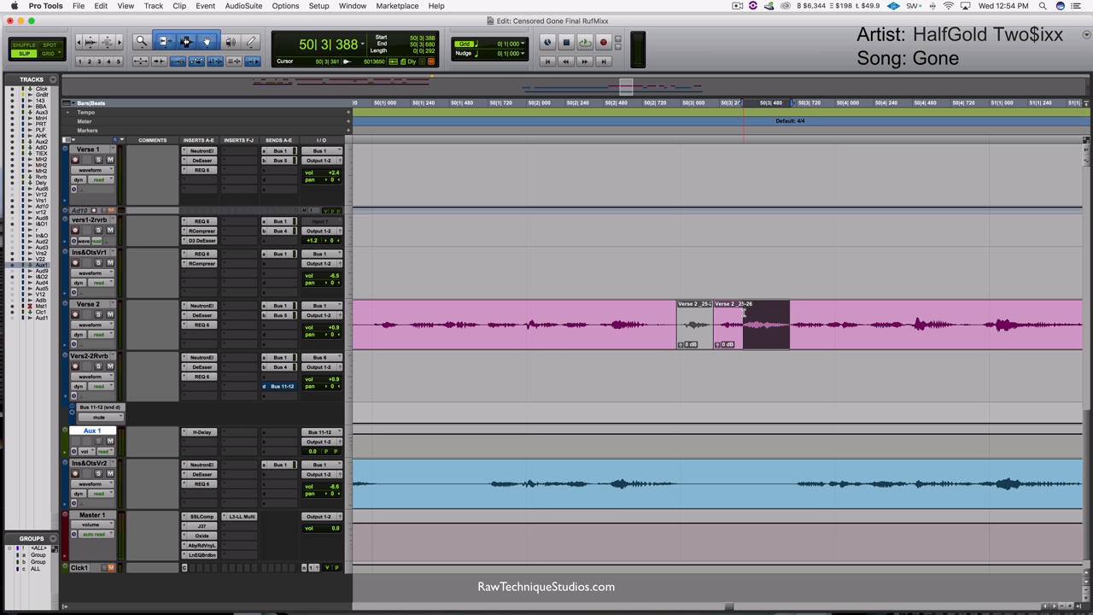
pyautogui.click(443, 324)
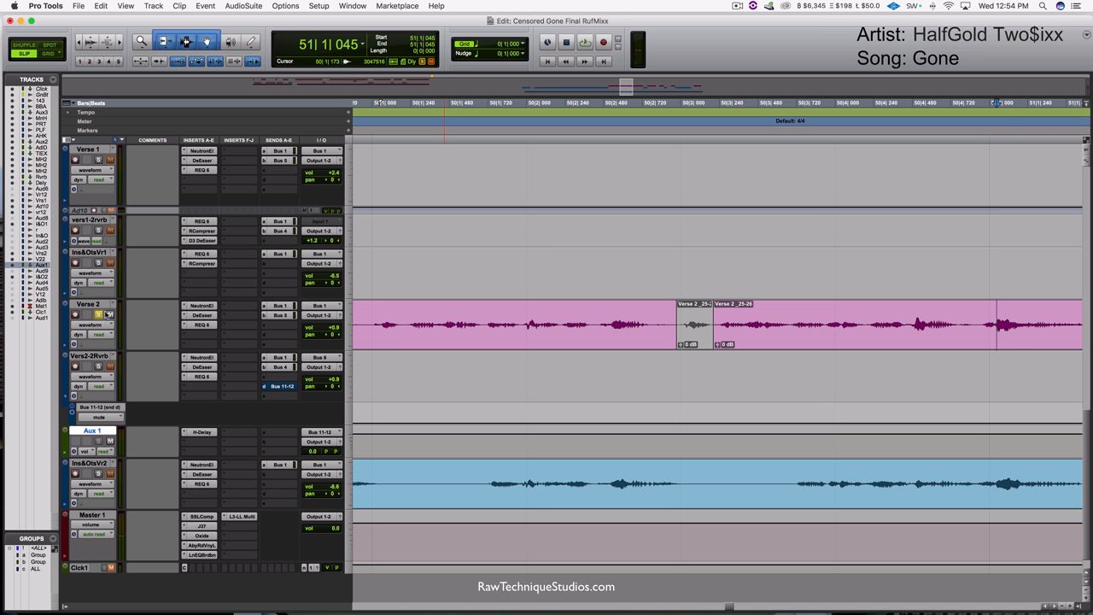
pyautogui.click(98, 315)
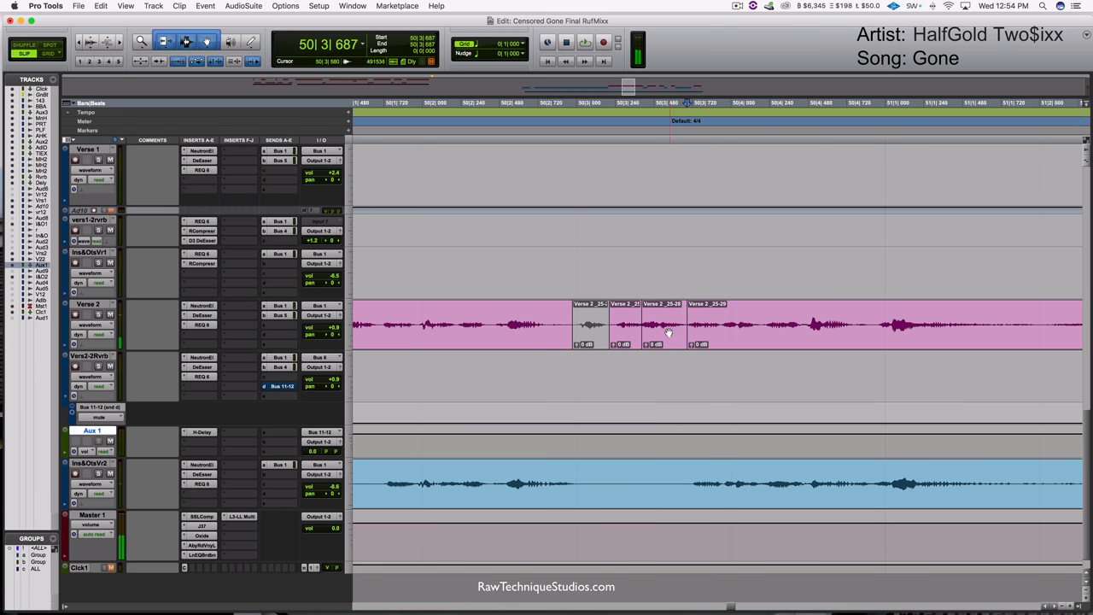
# Render an AudioSuite Vari-Fi slow-down on the isolated Verse 2 word clip.
pyautogui.click(664, 324)
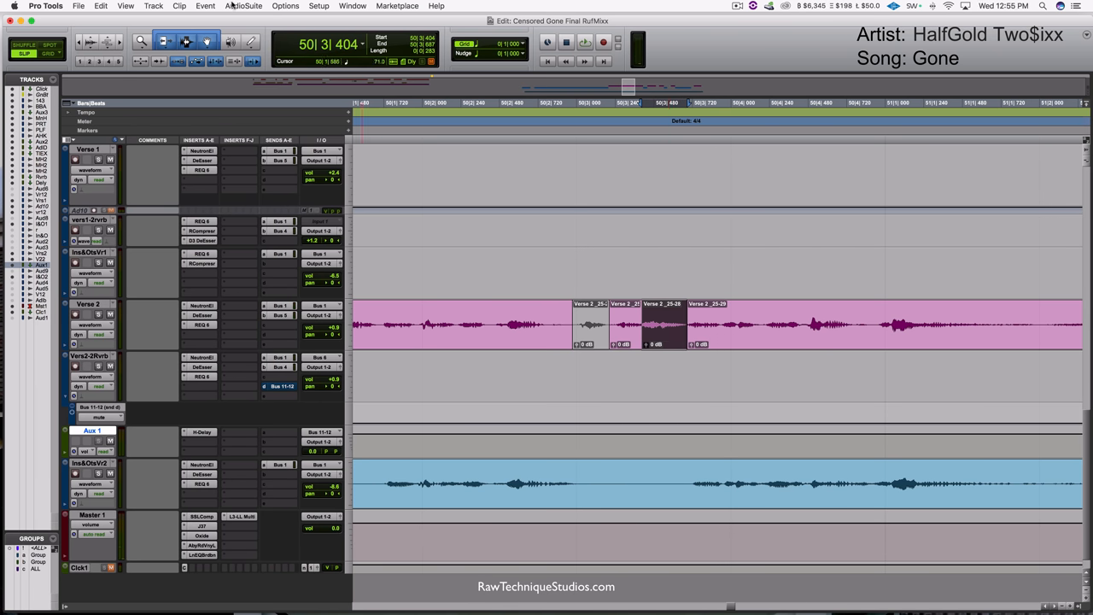
pyautogui.click(245, 6)
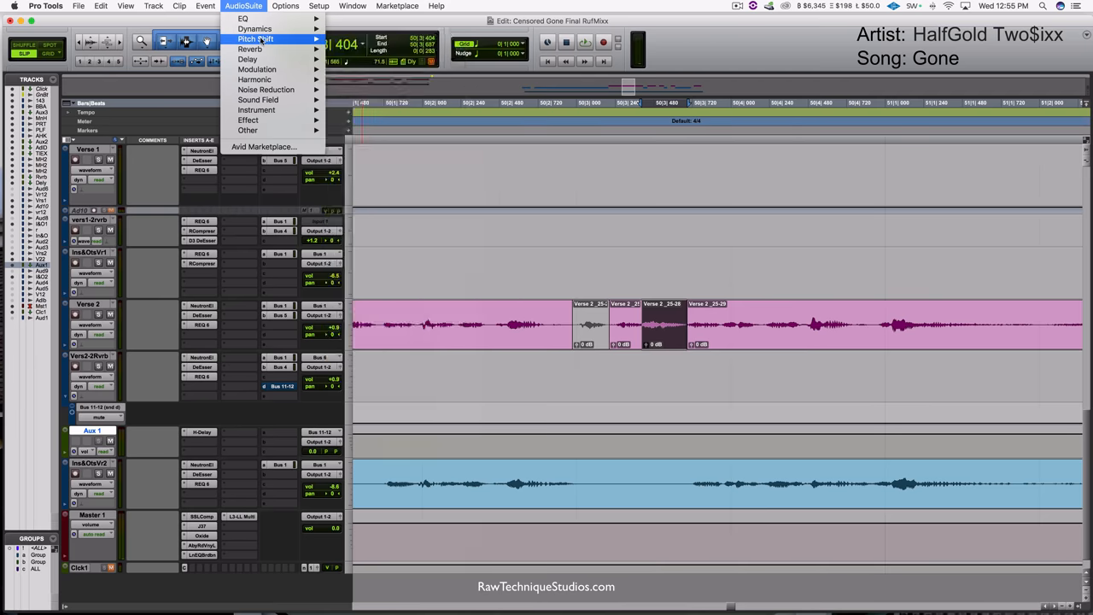
pyautogui.click(256, 38)
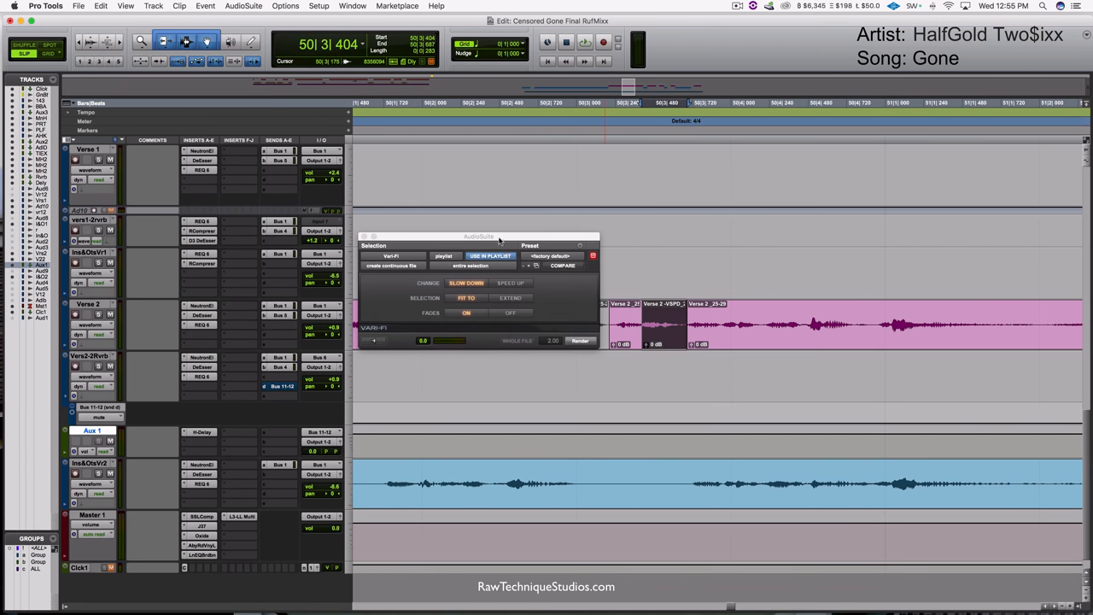
pyautogui.click(581, 341)
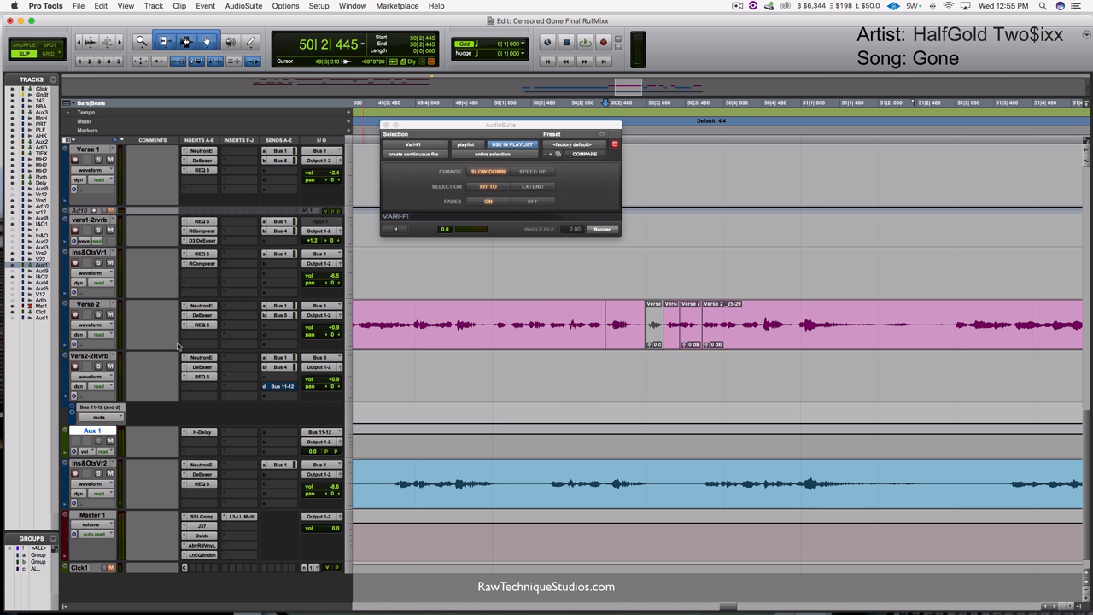
pyautogui.moveTo(265, 338)
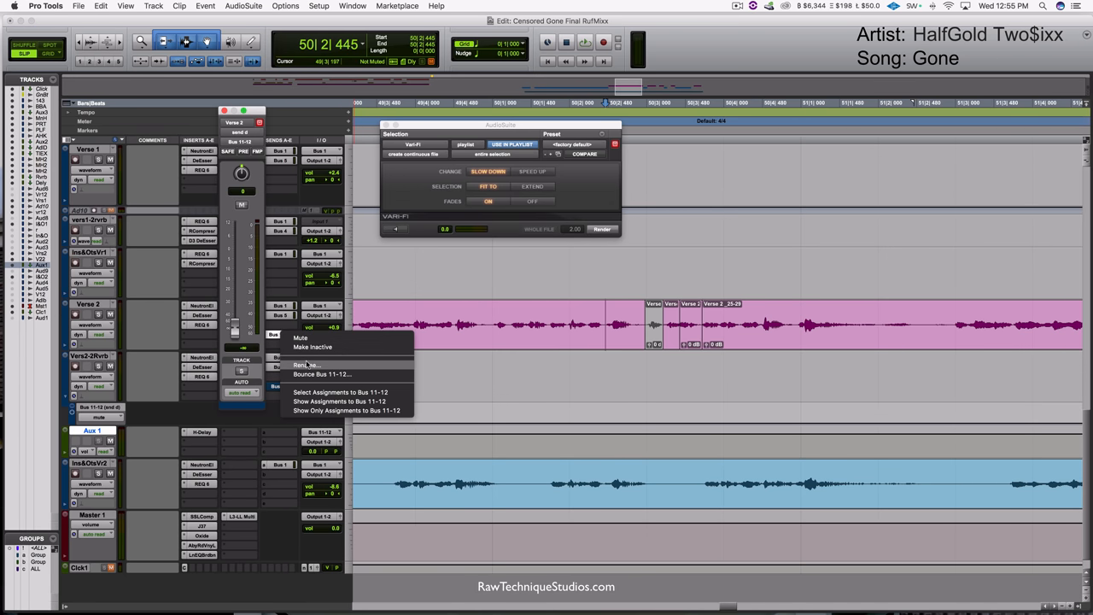
# Rename the Bus 11-12 send to 'Delay' and set Verse 2's lane to the send mute.
pyautogui.click(307, 365)
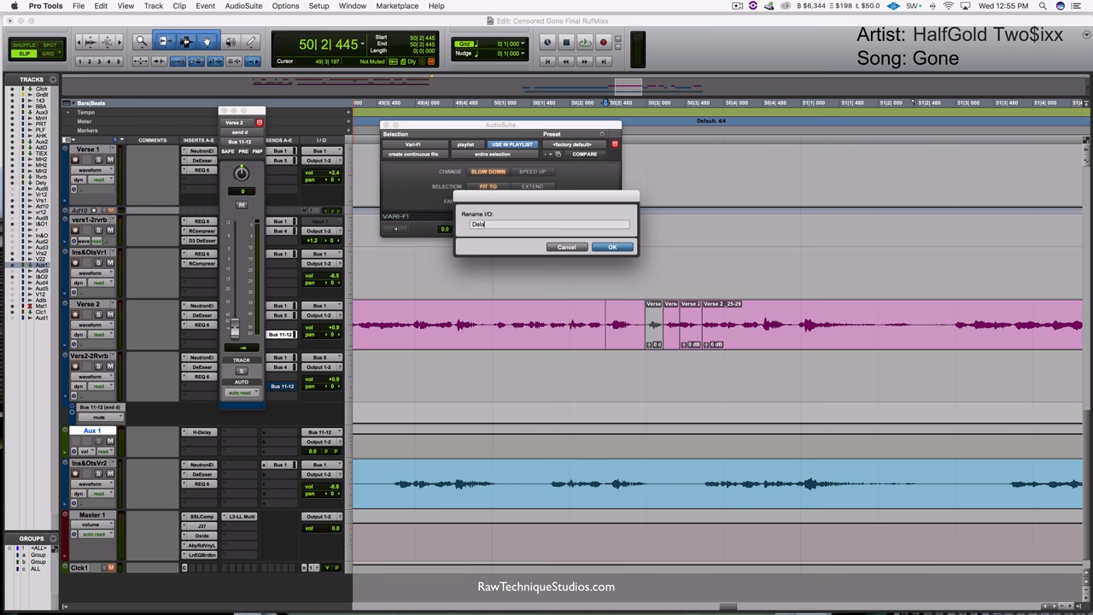
pyautogui.click(611, 247)
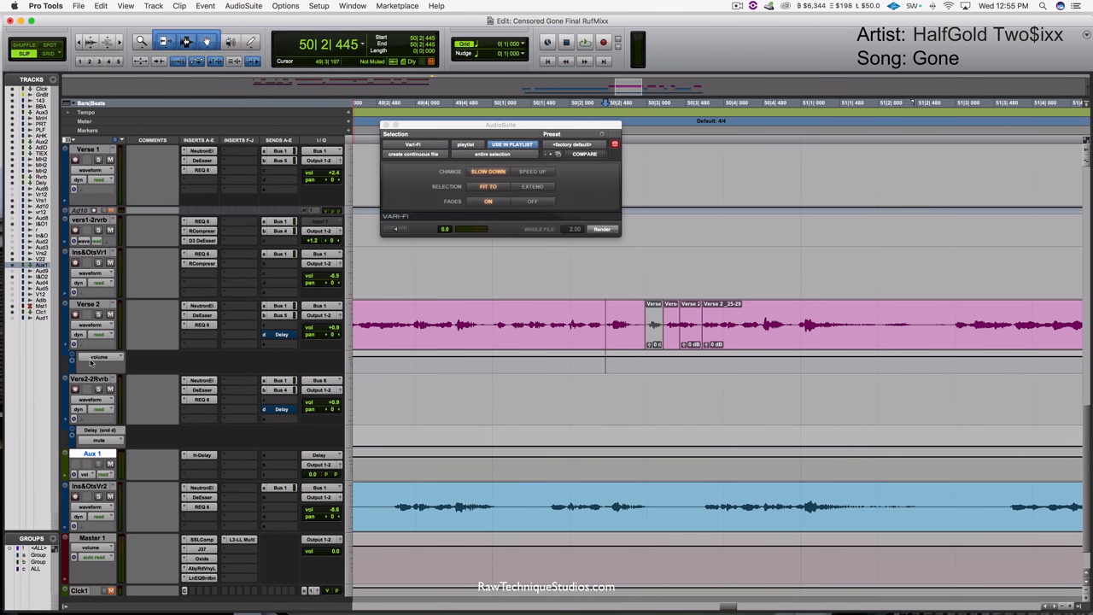
pyautogui.click(100, 356)
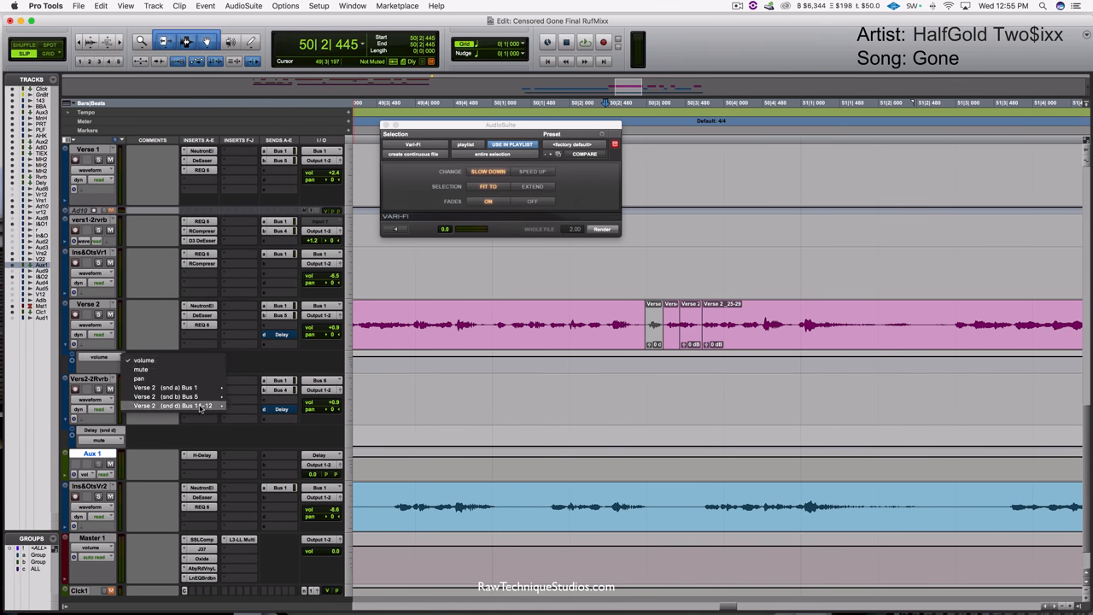
pyautogui.click(171, 405)
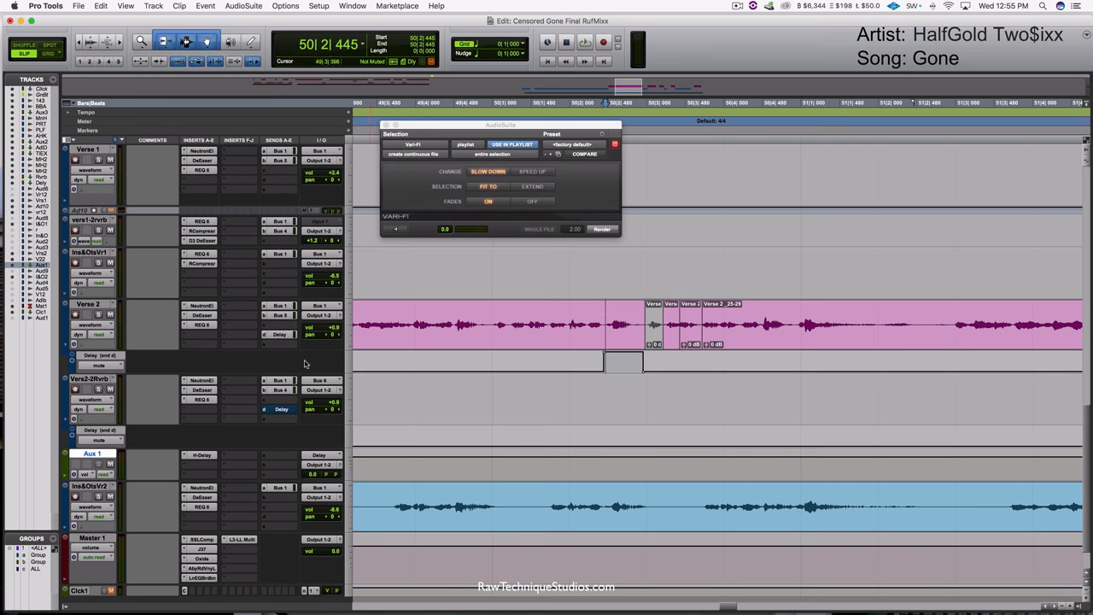
# Open the H-Delay on Aux 1 and nudge its Delay knob to adjust echo time.
pyautogui.click(202, 454)
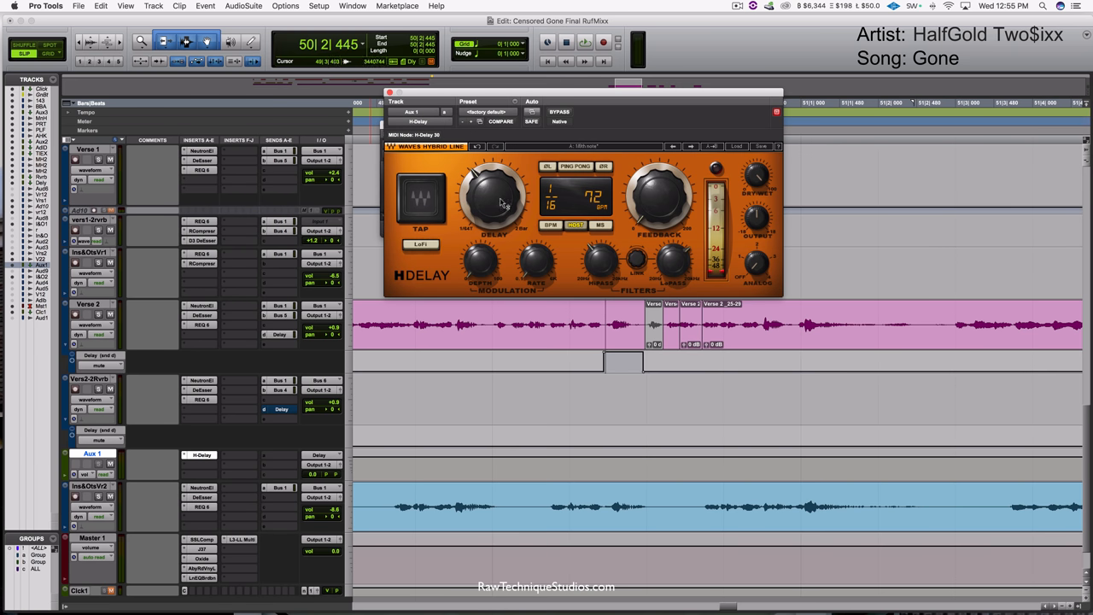
pyautogui.moveTo(491, 196); pyautogui.dragTo(494, 205)
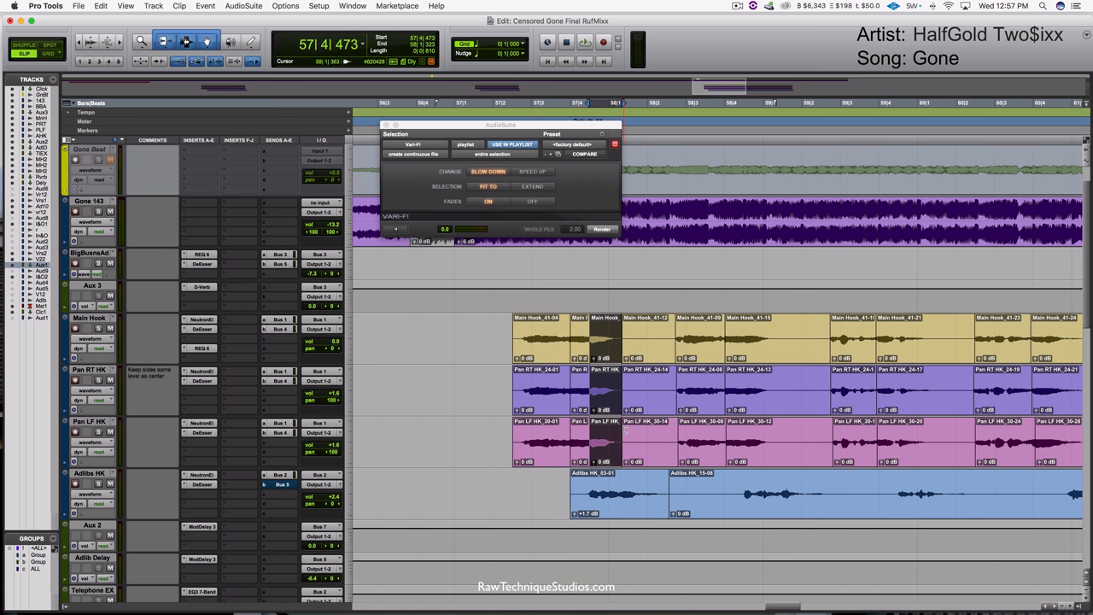
# Select the curse word near bar 58 across the hook vocal tracks.
pyautogui.click(584, 42)
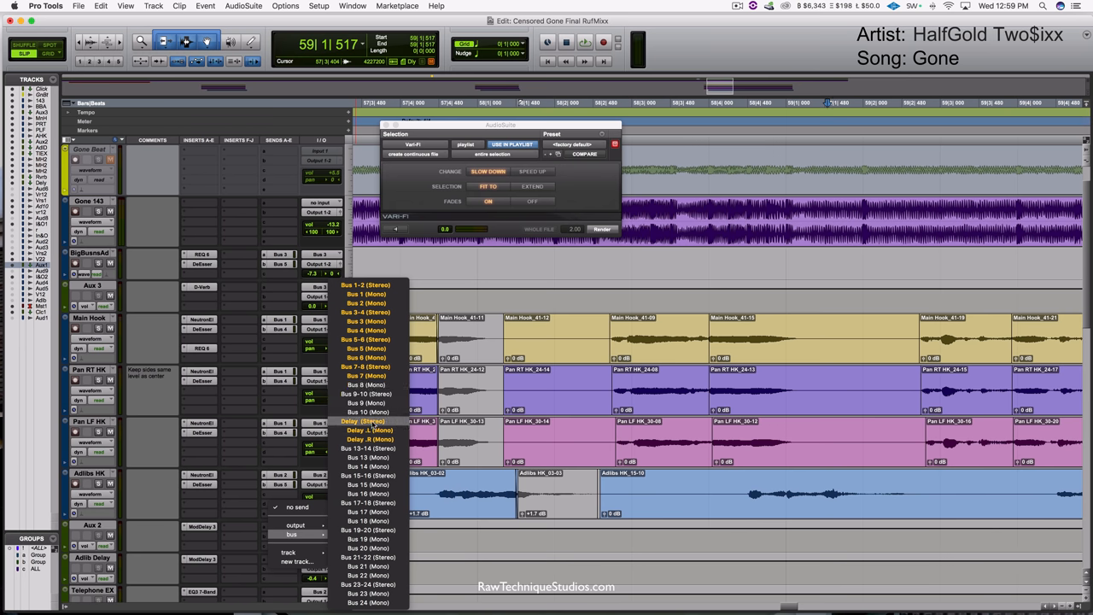
# Route an Adlibs HK send slot to the Delay (Stereo) bus.
pyautogui.click(363, 421)
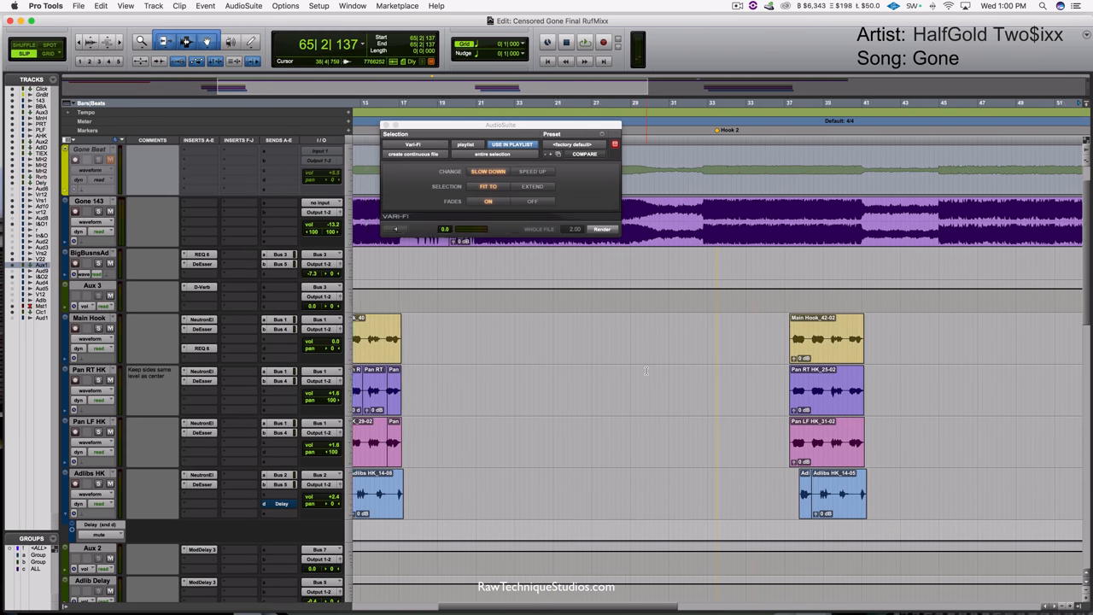
# Scroll to the Adlibs HK hook words near bar 58 and coarsen the grid size.
pyautogui.hscroll(3)
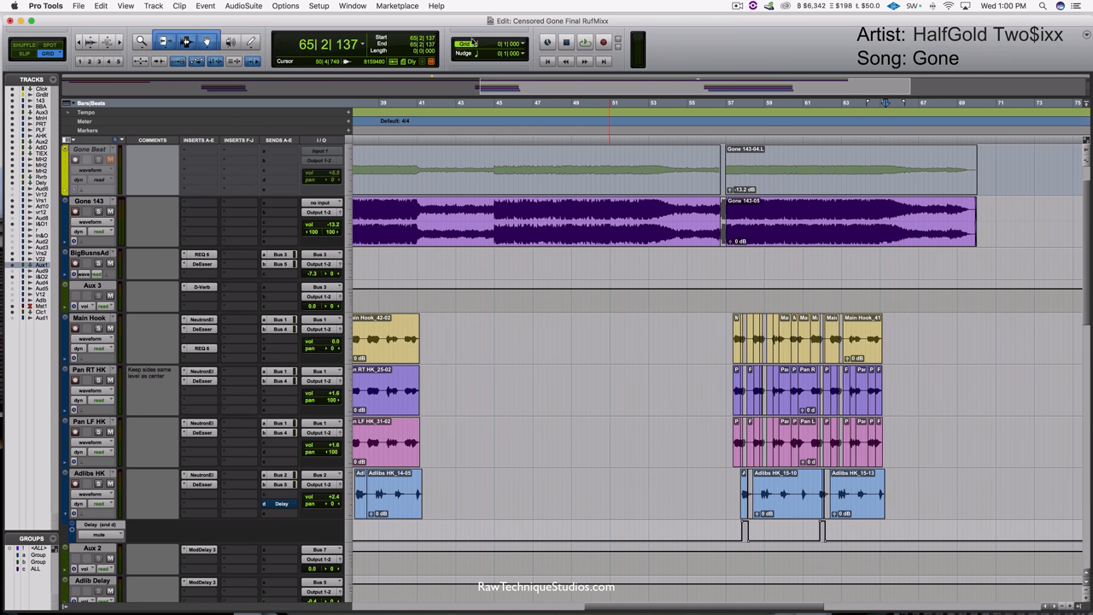
pyautogui.click(502, 168)
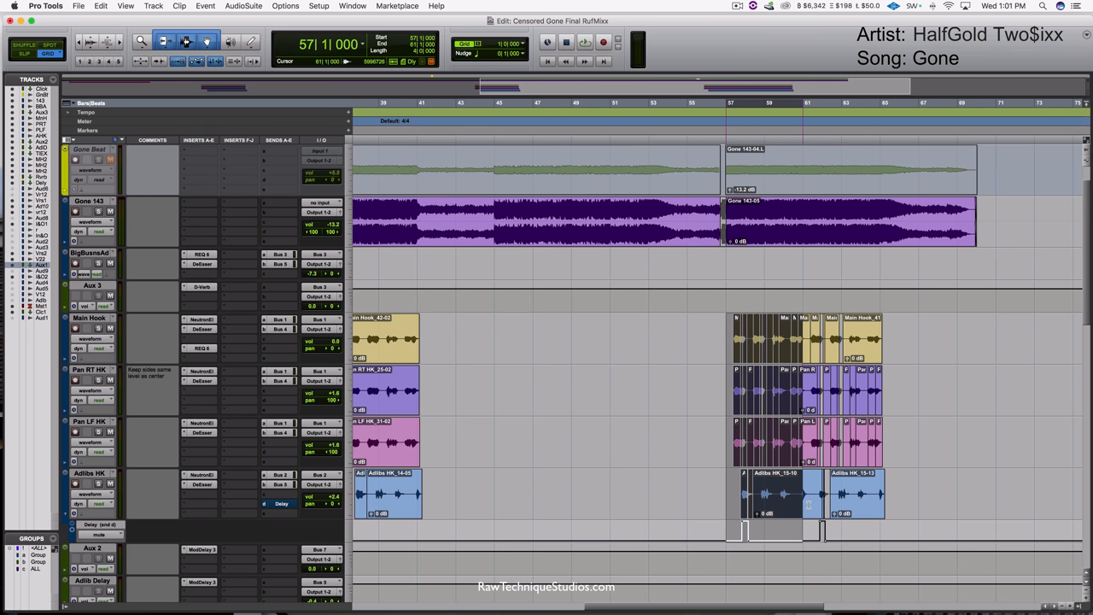
pyautogui.scroll(-3)
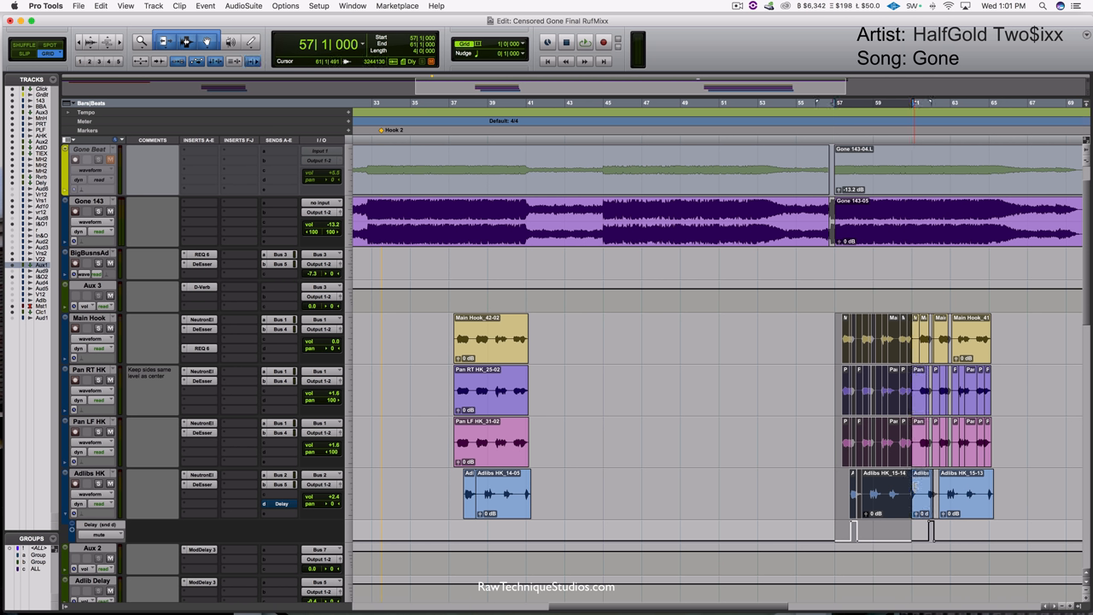
pyautogui.moveTo(890, 498)
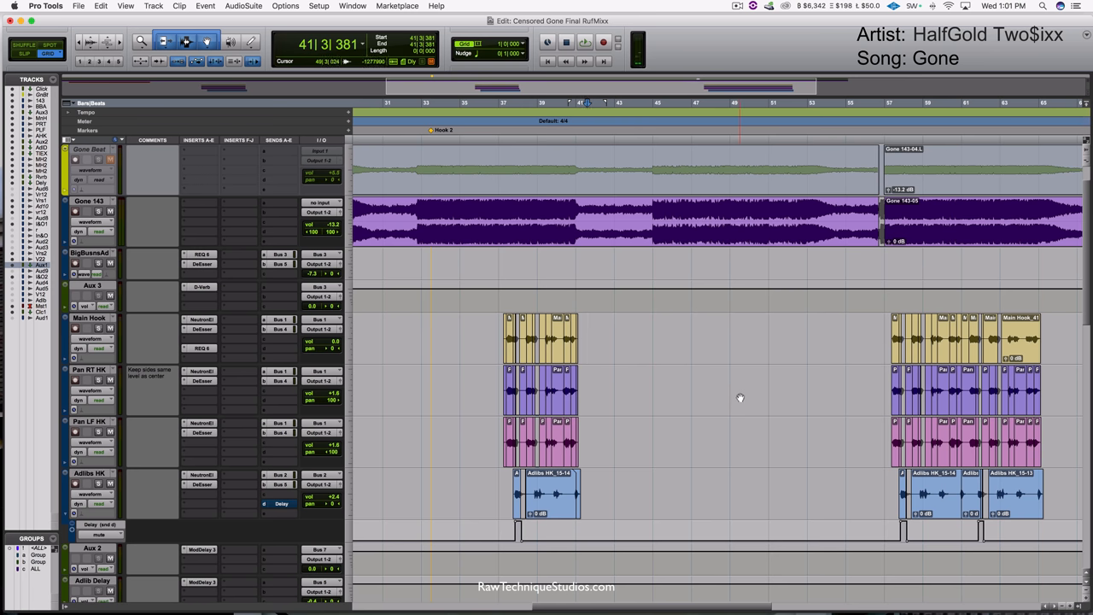
# Scroll left to the first hook near bar 37.
pyautogui.hscroll(-3)
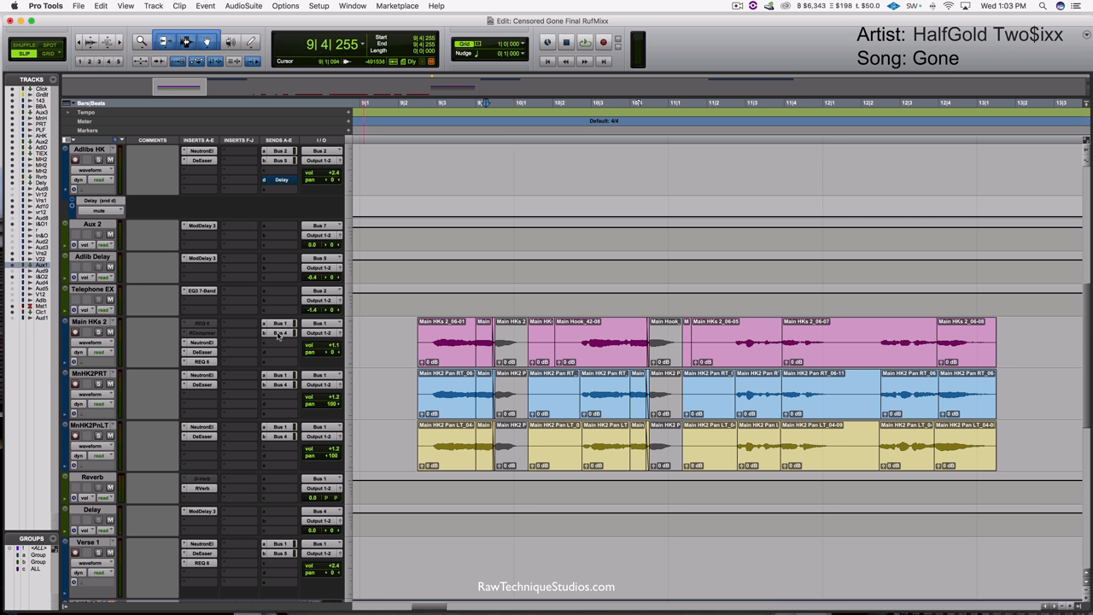
# Show Main HKs 2's send mute automation and continue past the overwrite-automation warning.
pyautogui.click(99, 333)
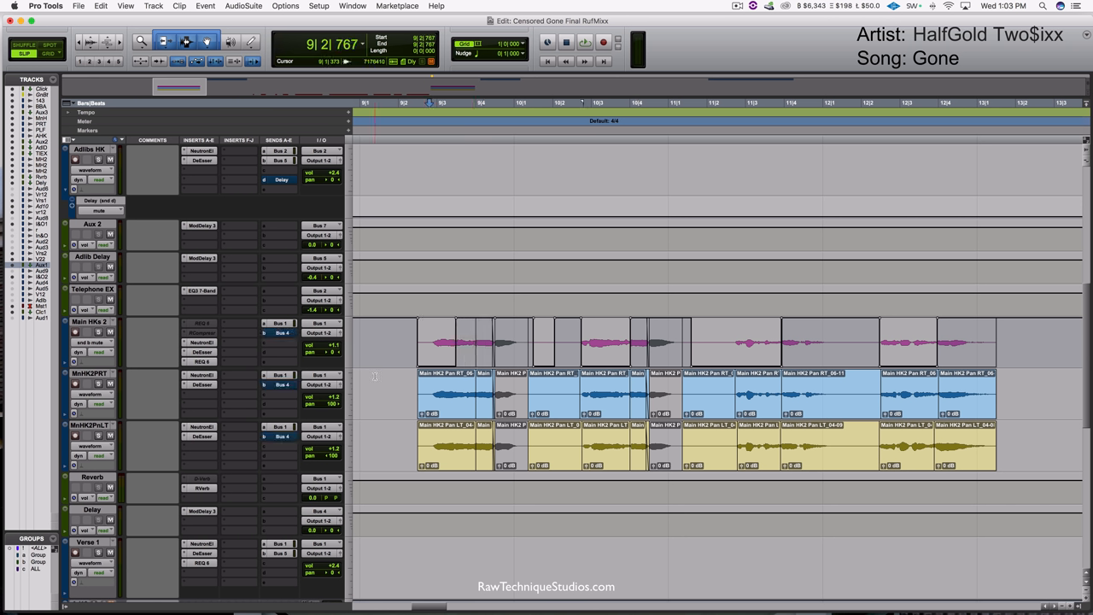
pyautogui.click(585, 42)
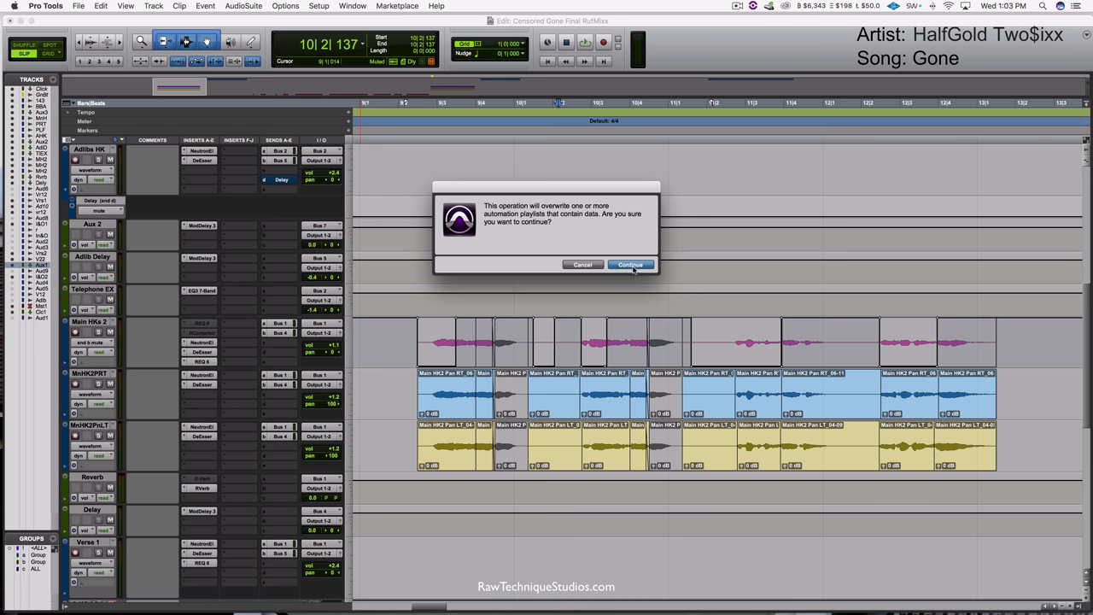
pyautogui.click(631, 264)
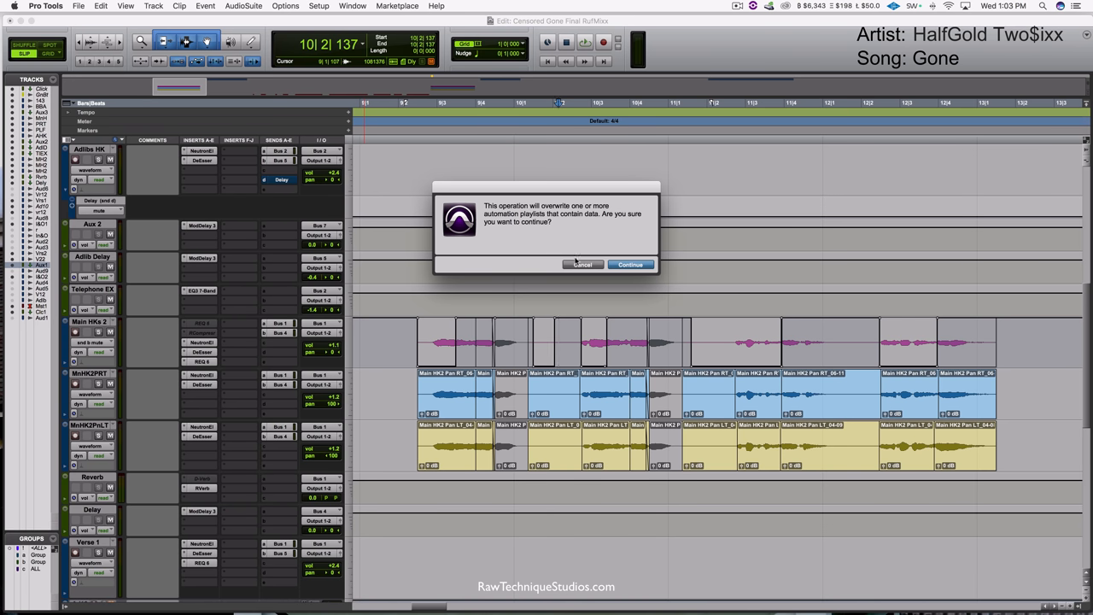
pyautogui.click(630, 264)
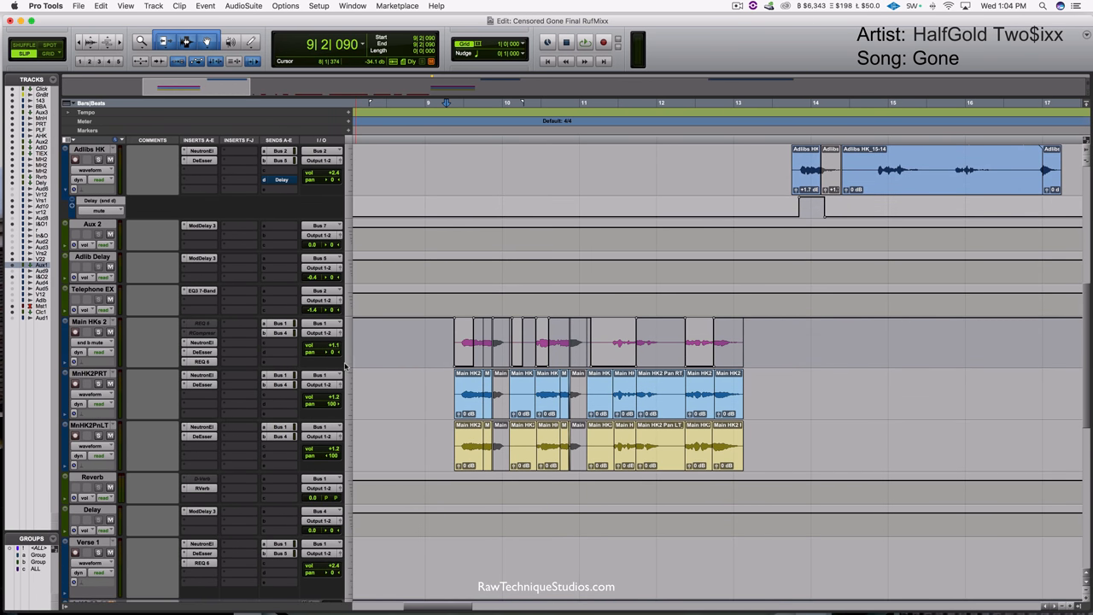
pyautogui.scroll(-3)
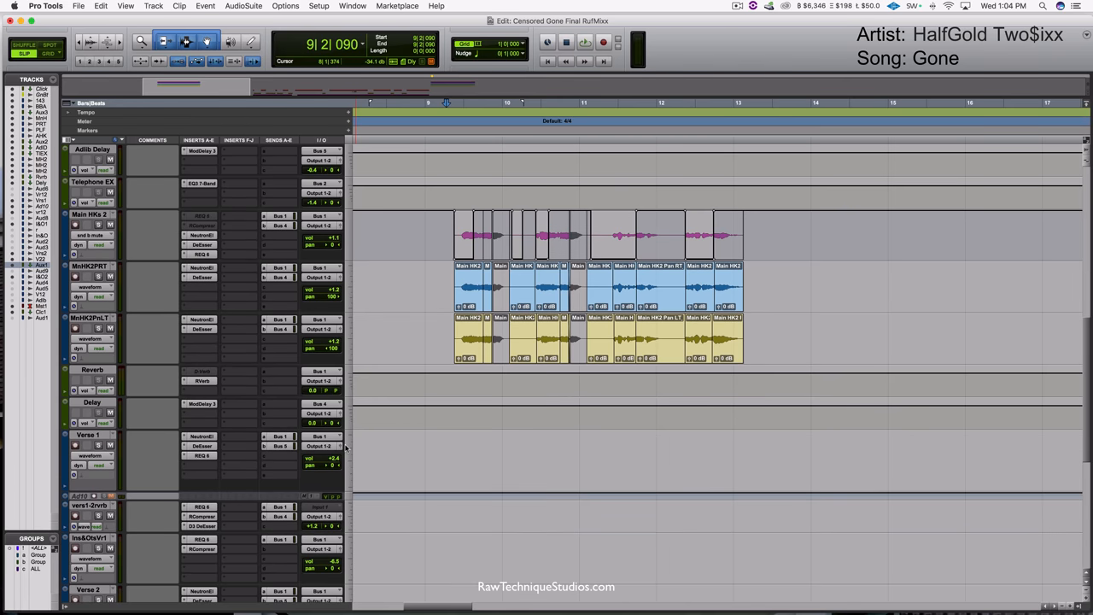
# Scroll the Edit window down to the Delay return track.
pyautogui.scroll(-3)
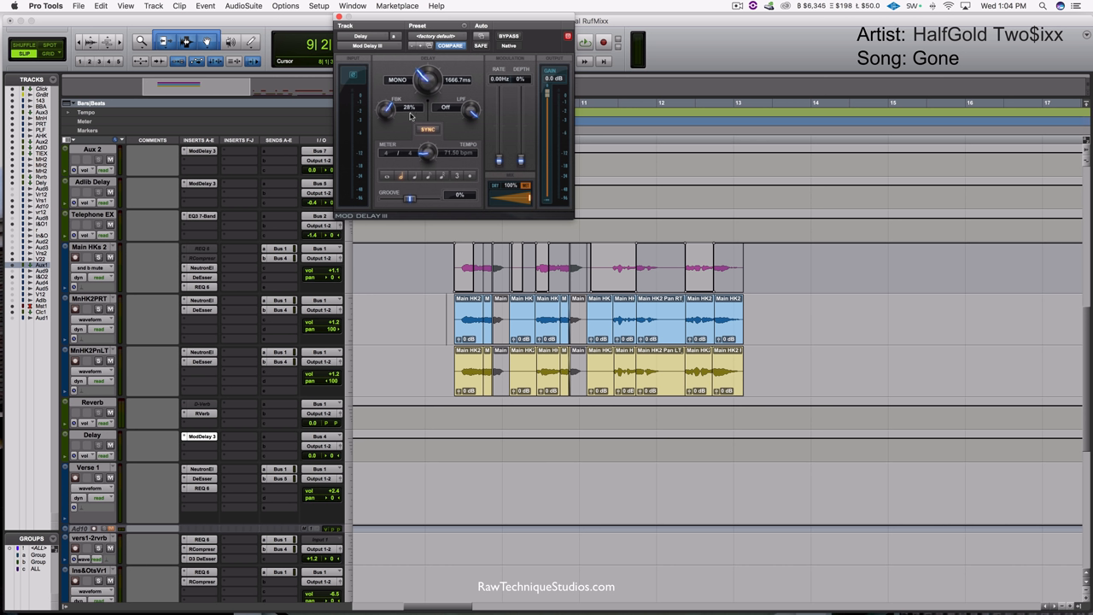
pyautogui.moveTo(401, 181)
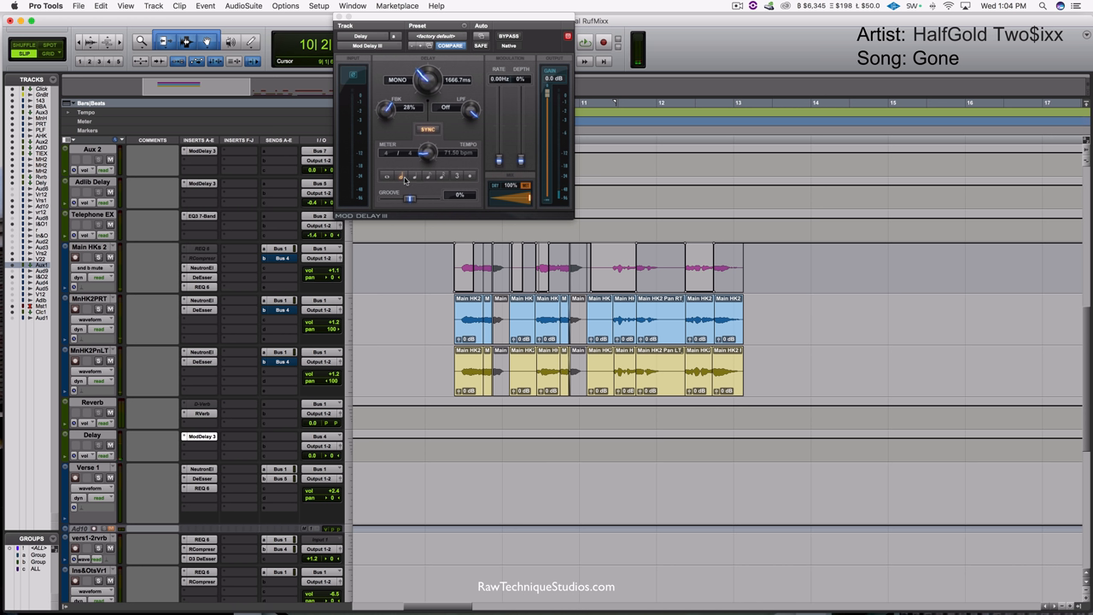
pyautogui.moveTo(340, 429)
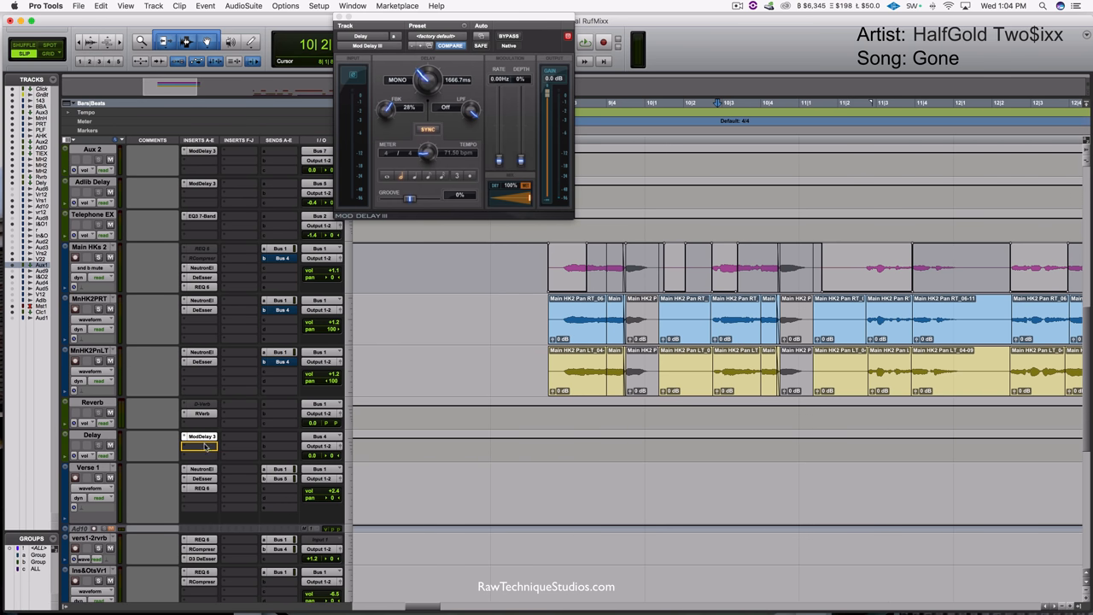
# Add a second Mod Delay III insert and make the first delay's Master Bypass automatable.
pyautogui.click(200, 446)
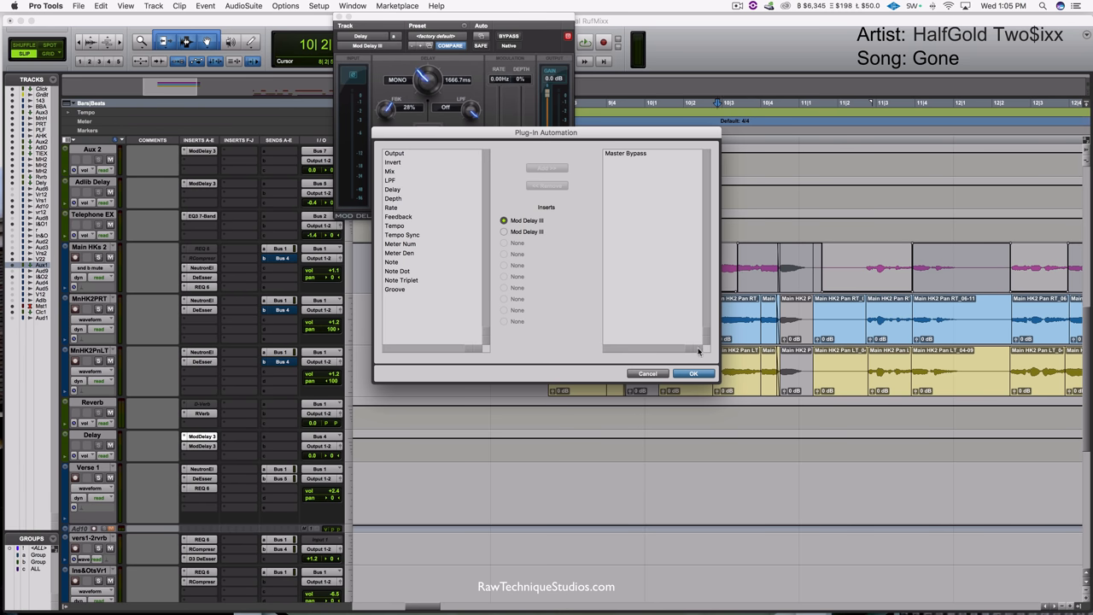
pyautogui.click(693, 373)
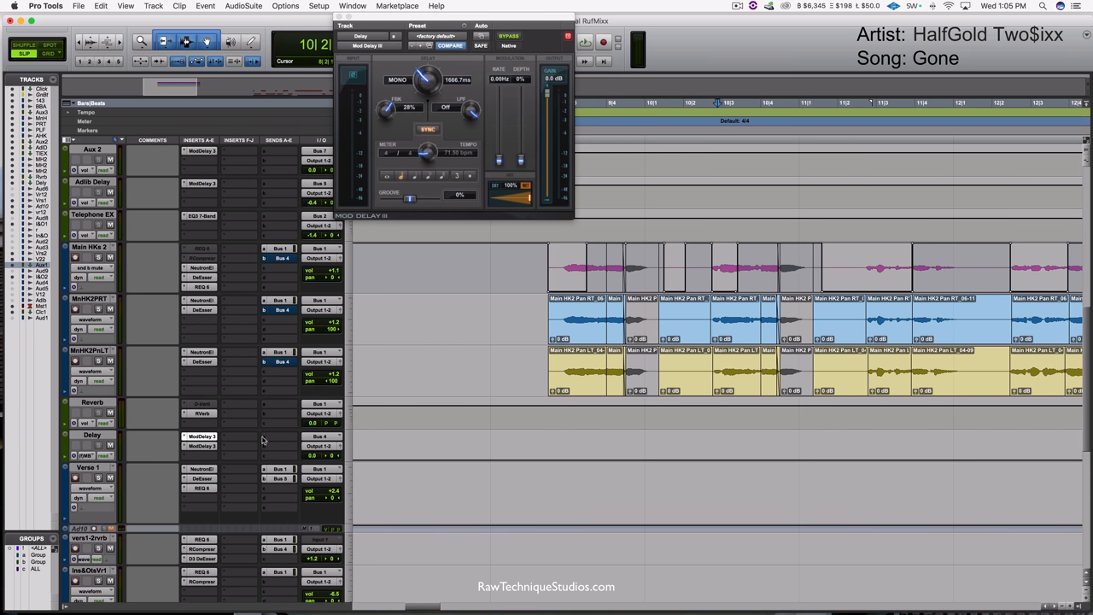
pyautogui.click(200, 437)
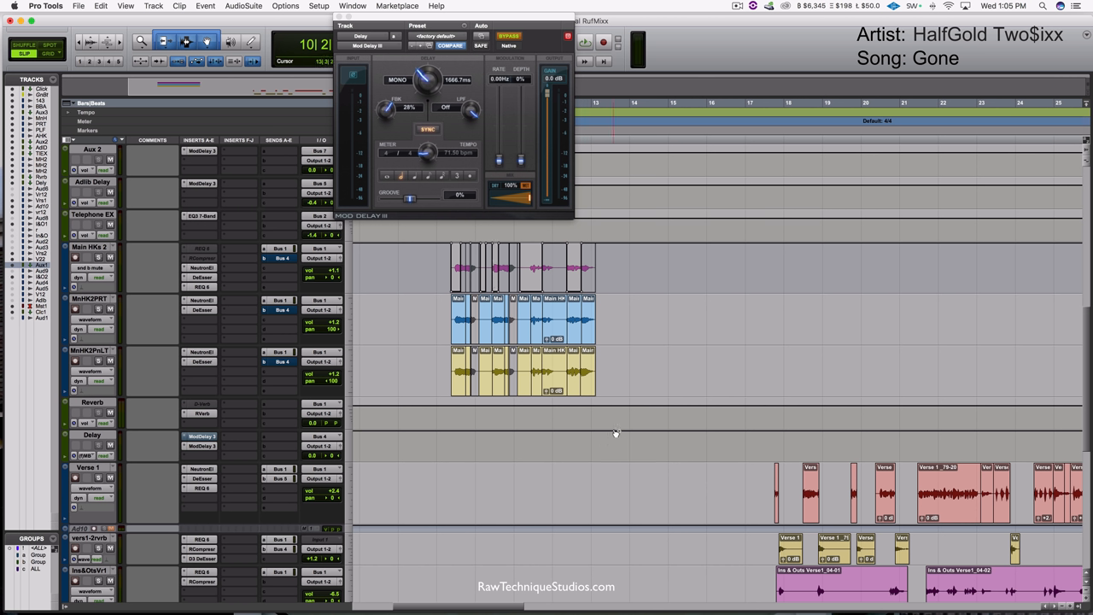
pyautogui.moveTo(598, 434)
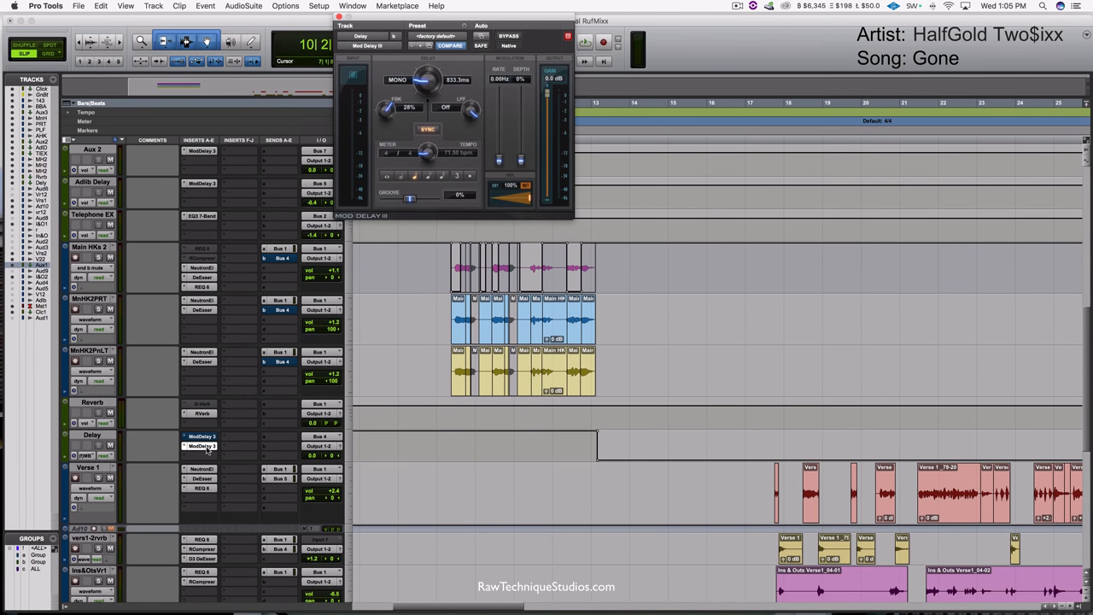
pyautogui.moveTo(515, 14)
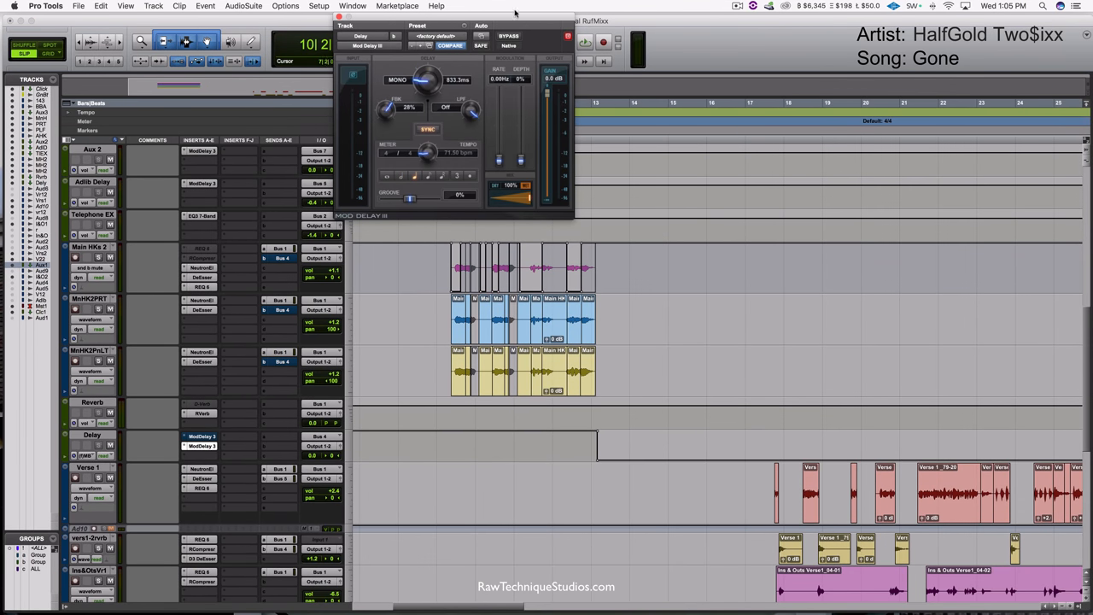
# Add Master Bypass to automation for the second 833.3 ms Mod Delay III.
pyautogui.click(481, 25)
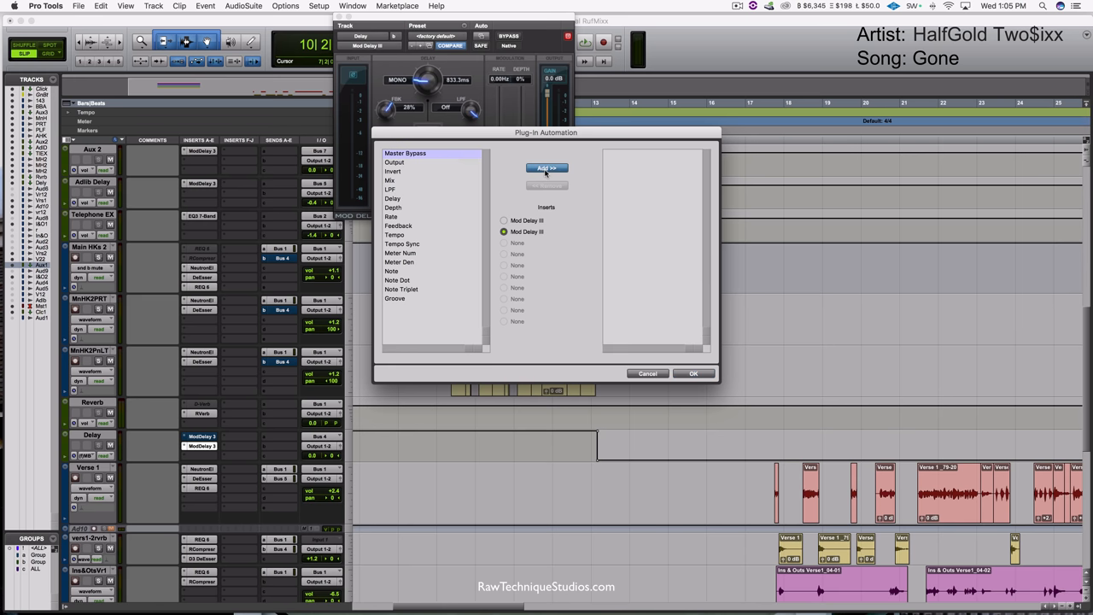
pyautogui.click(693, 373)
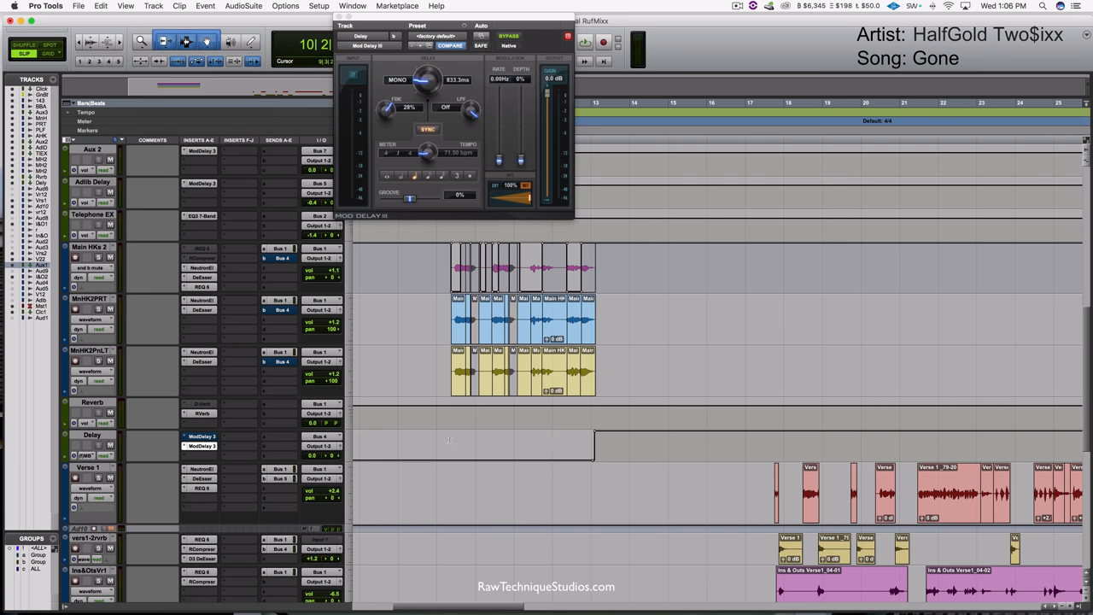
pyautogui.click(603, 41)
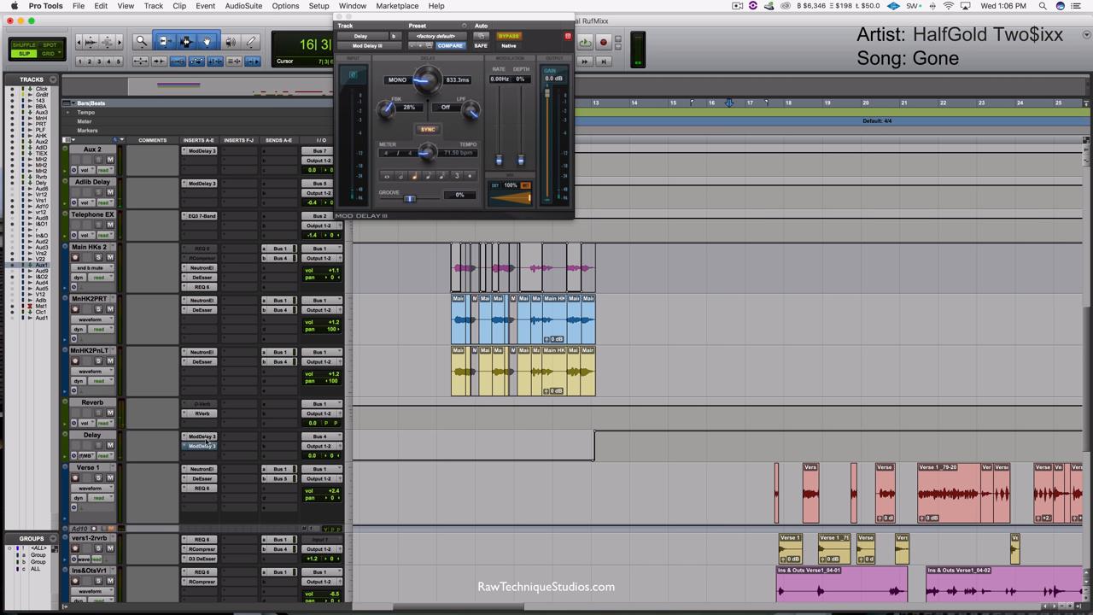
pyautogui.moveTo(203, 446)
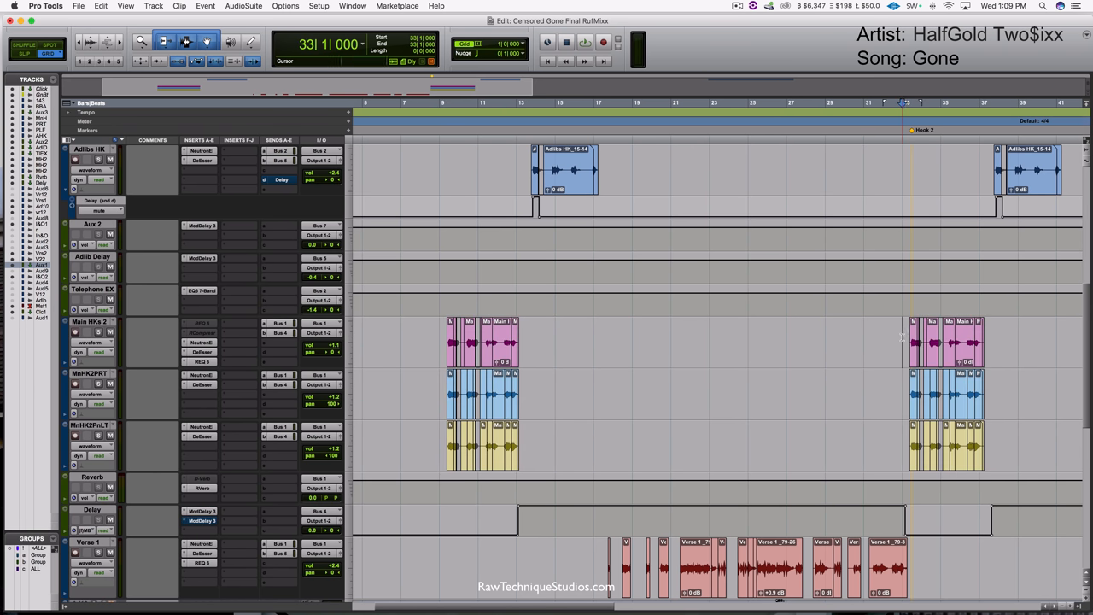
# Work on the short word near bar 22 on Verse 1 and Ins&OtsVr1.
pyautogui.click(584, 41)
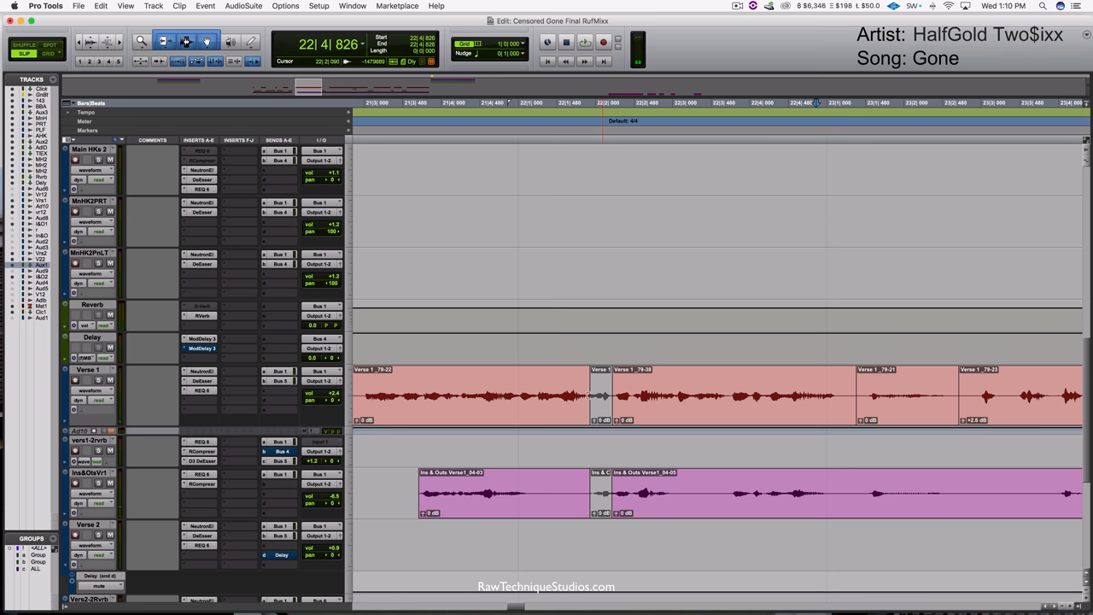
# Play back to check the muted word, then open AudioSuite Vari-Fi.
pyautogui.click(584, 41)
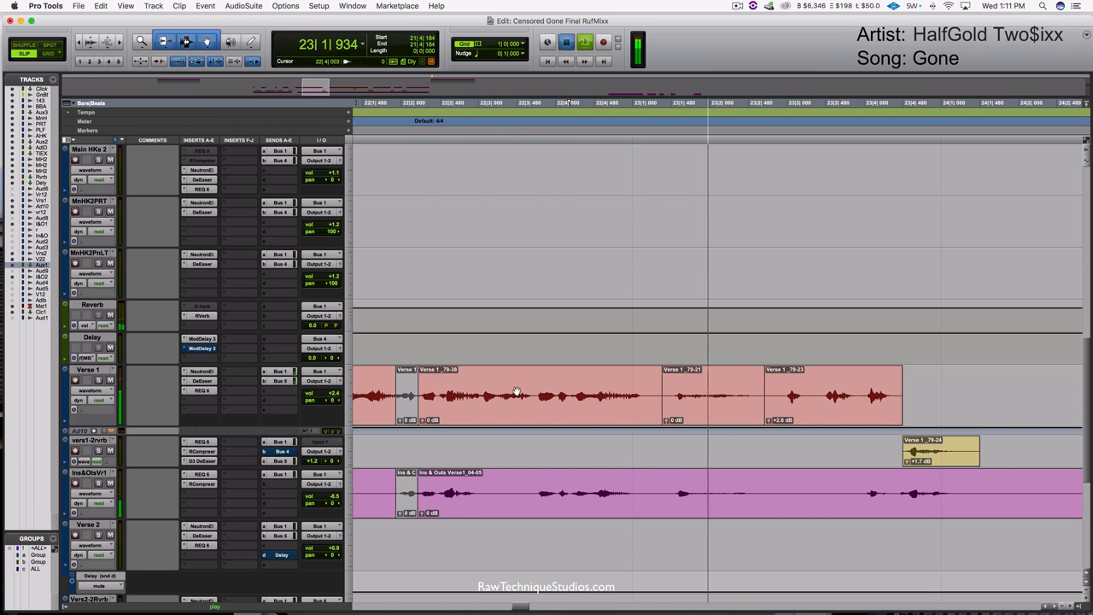
pyautogui.click(406, 393)
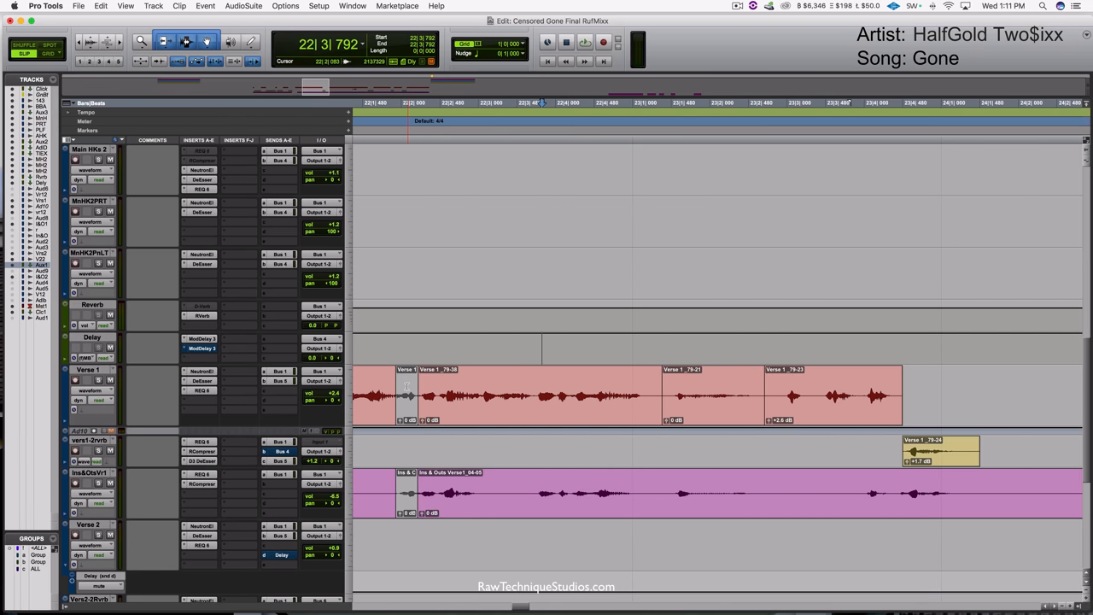
pyautogui.click(584, 41)
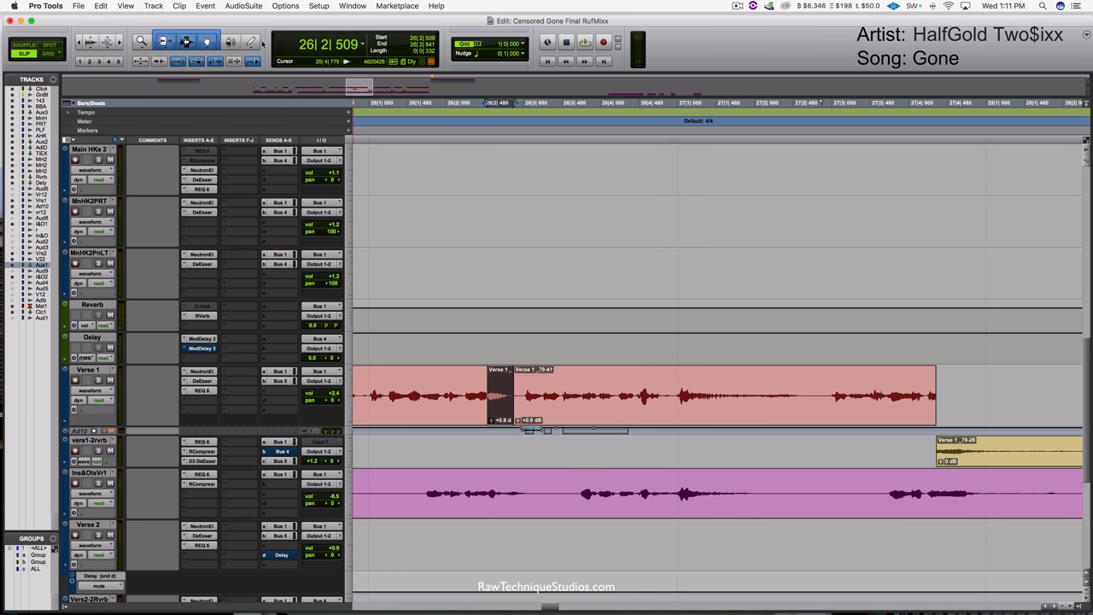
pyautogui.click(243, 6)
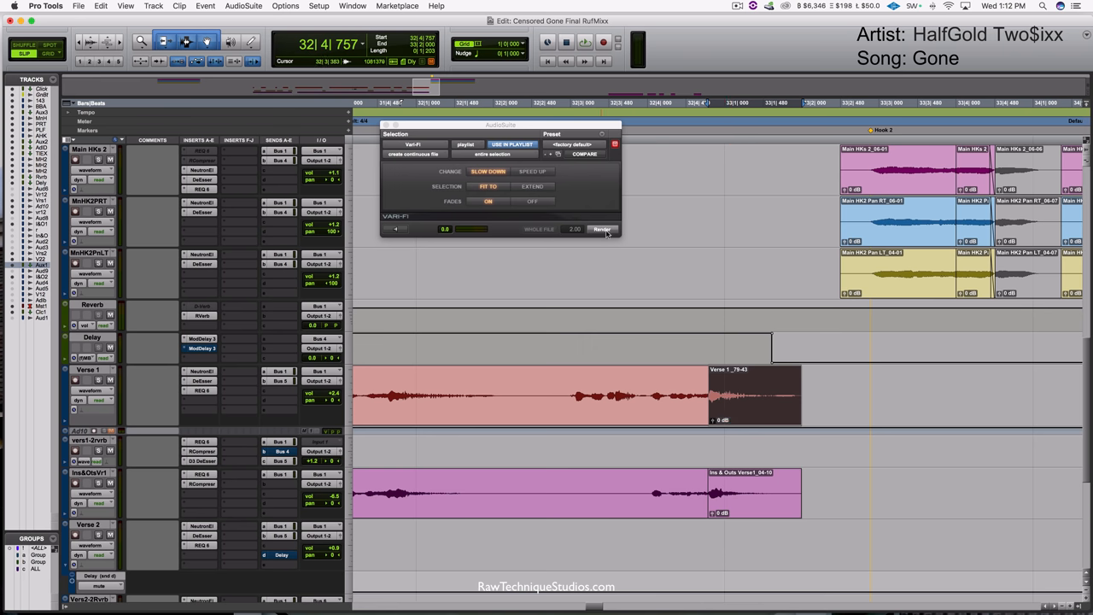
# Render Vari-Fi slow-down on the bar 33 word clips and zoom out.
pyautogui.click(602, 229)
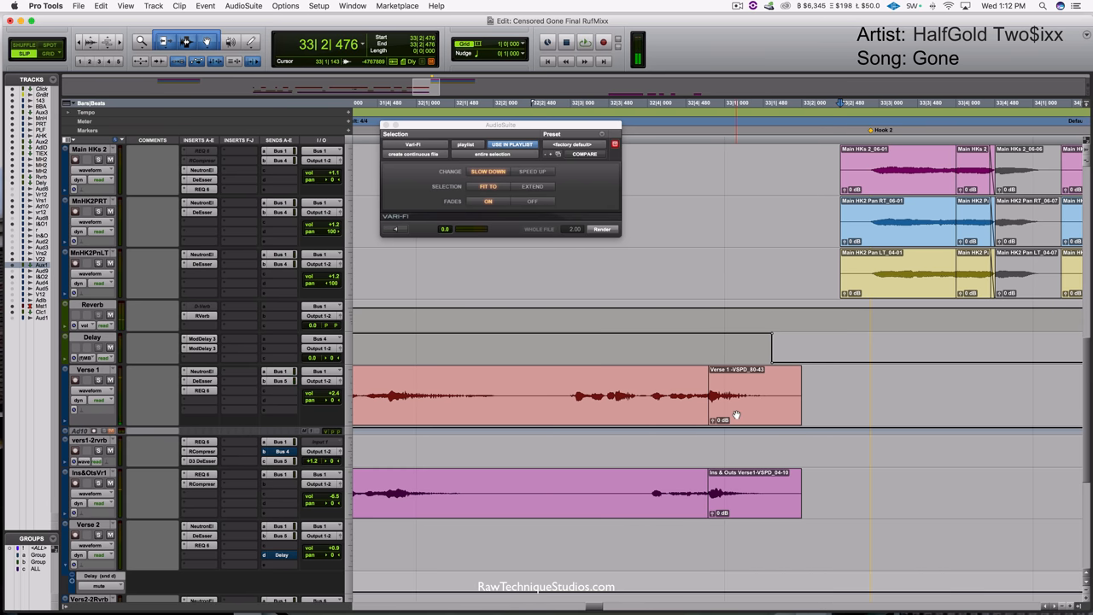
pyautogui.click(602, 229)
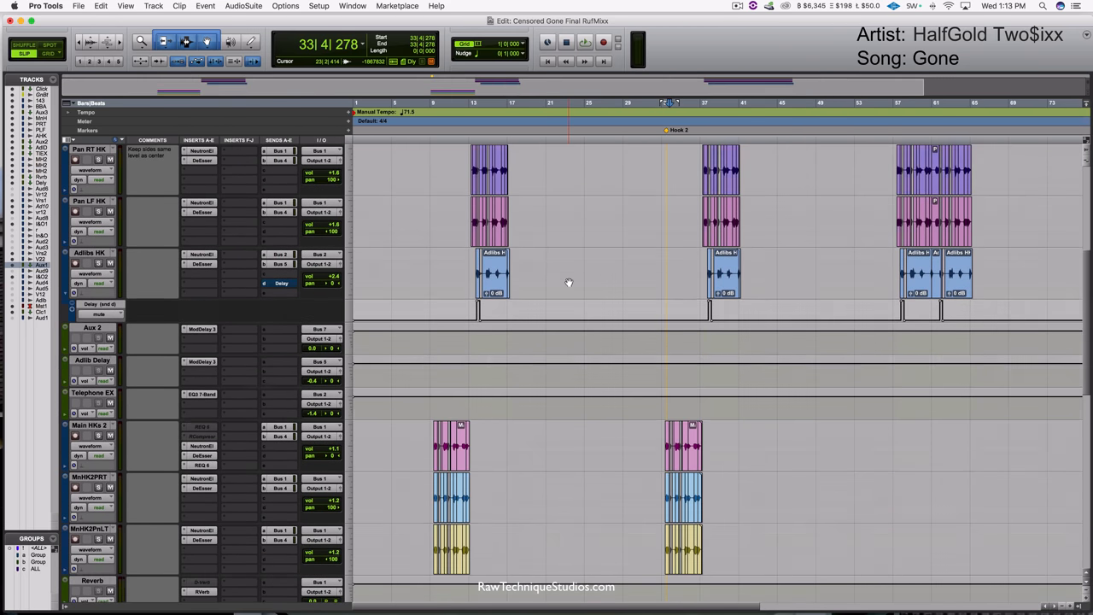
pyautogui.scroll(-3)
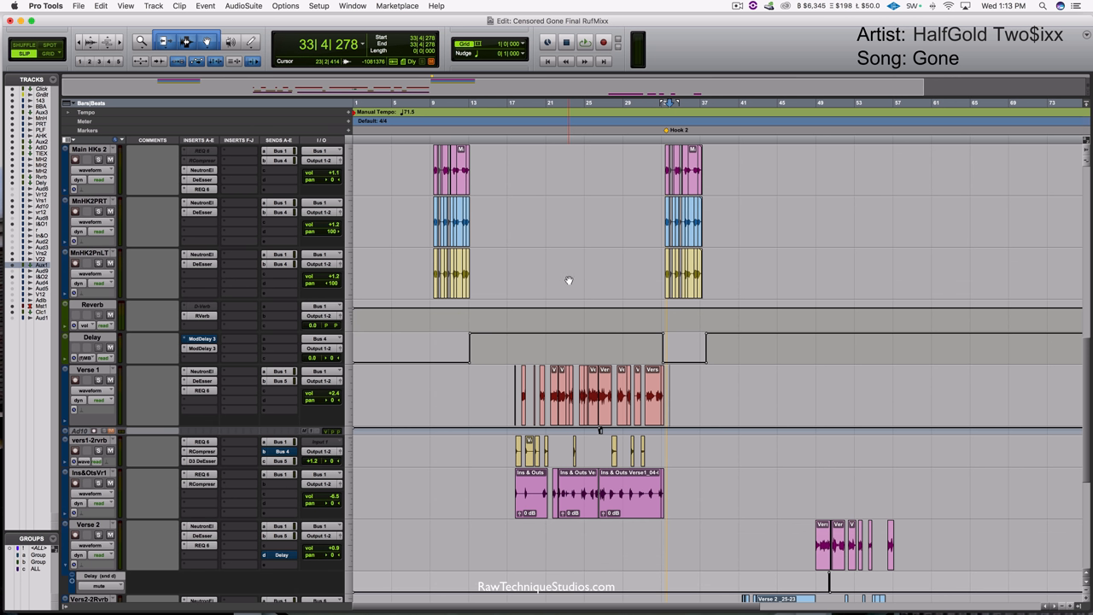